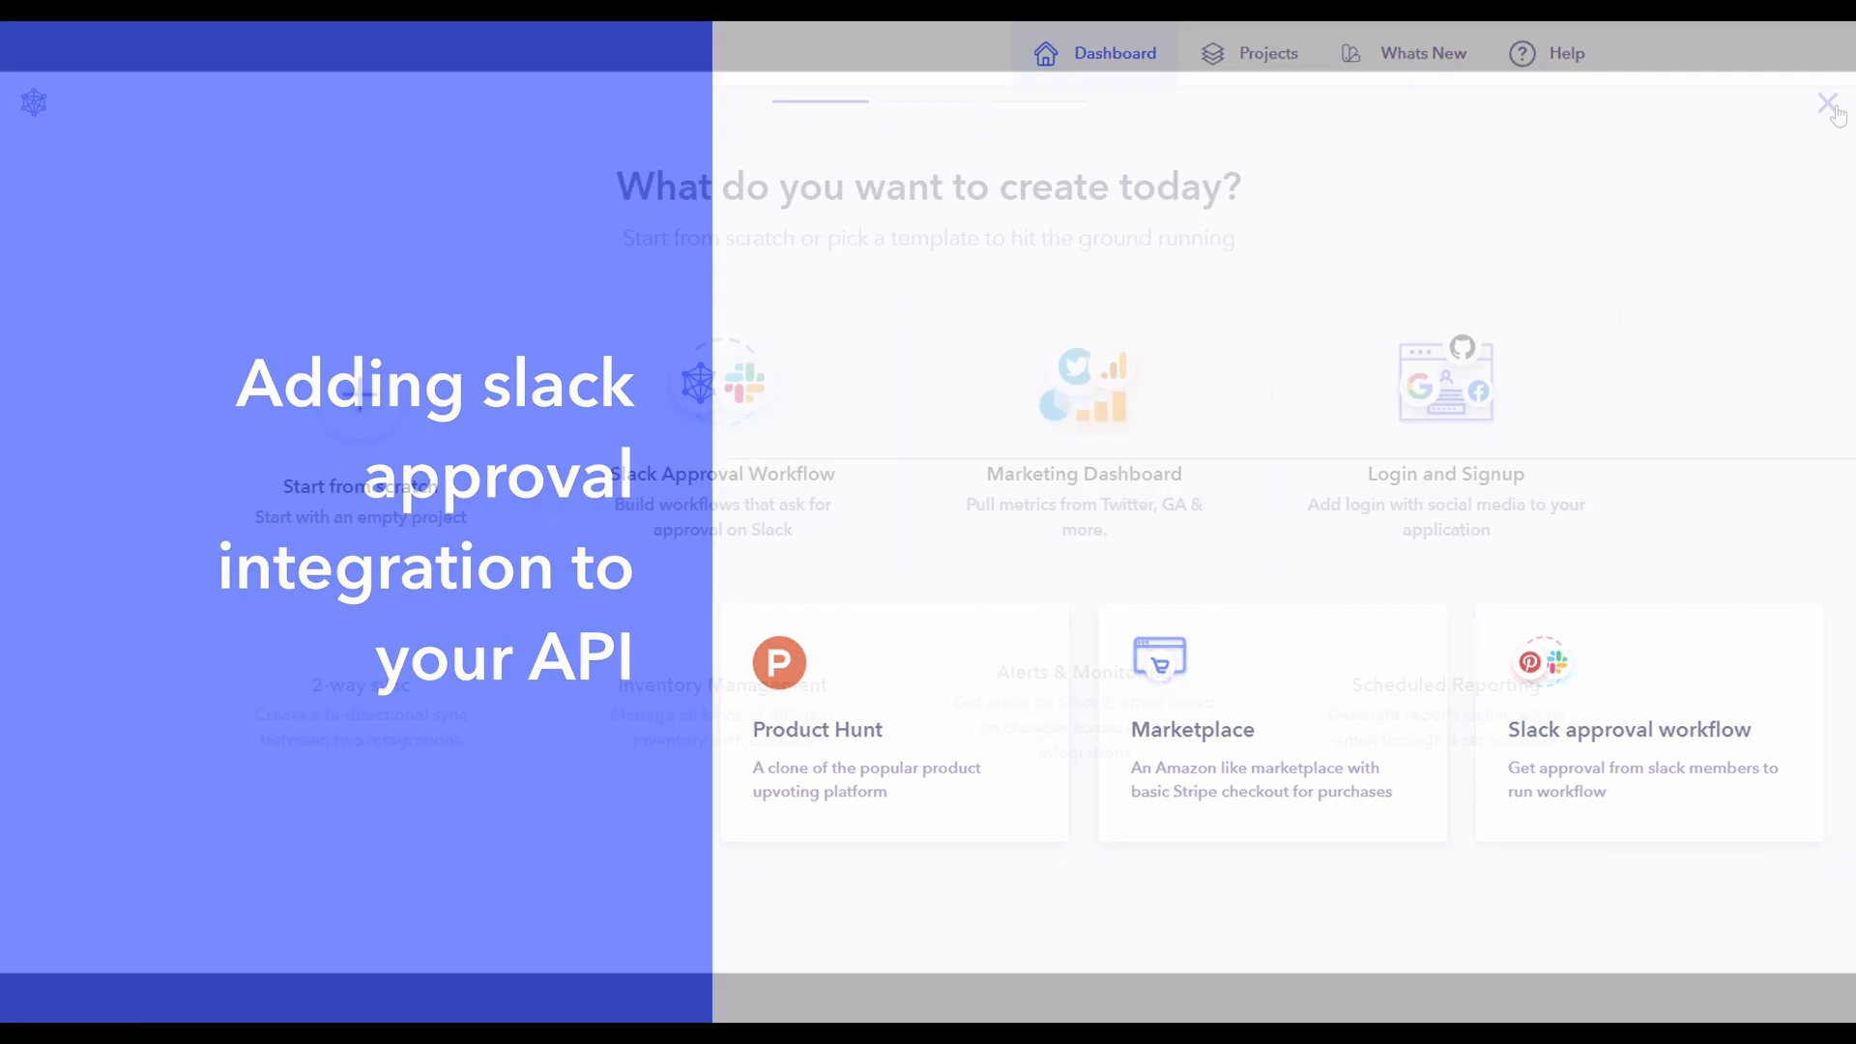
# Close the 'What do you want to create today?' screen to return to the dashboard.
pyautogui.click(1828, 104)
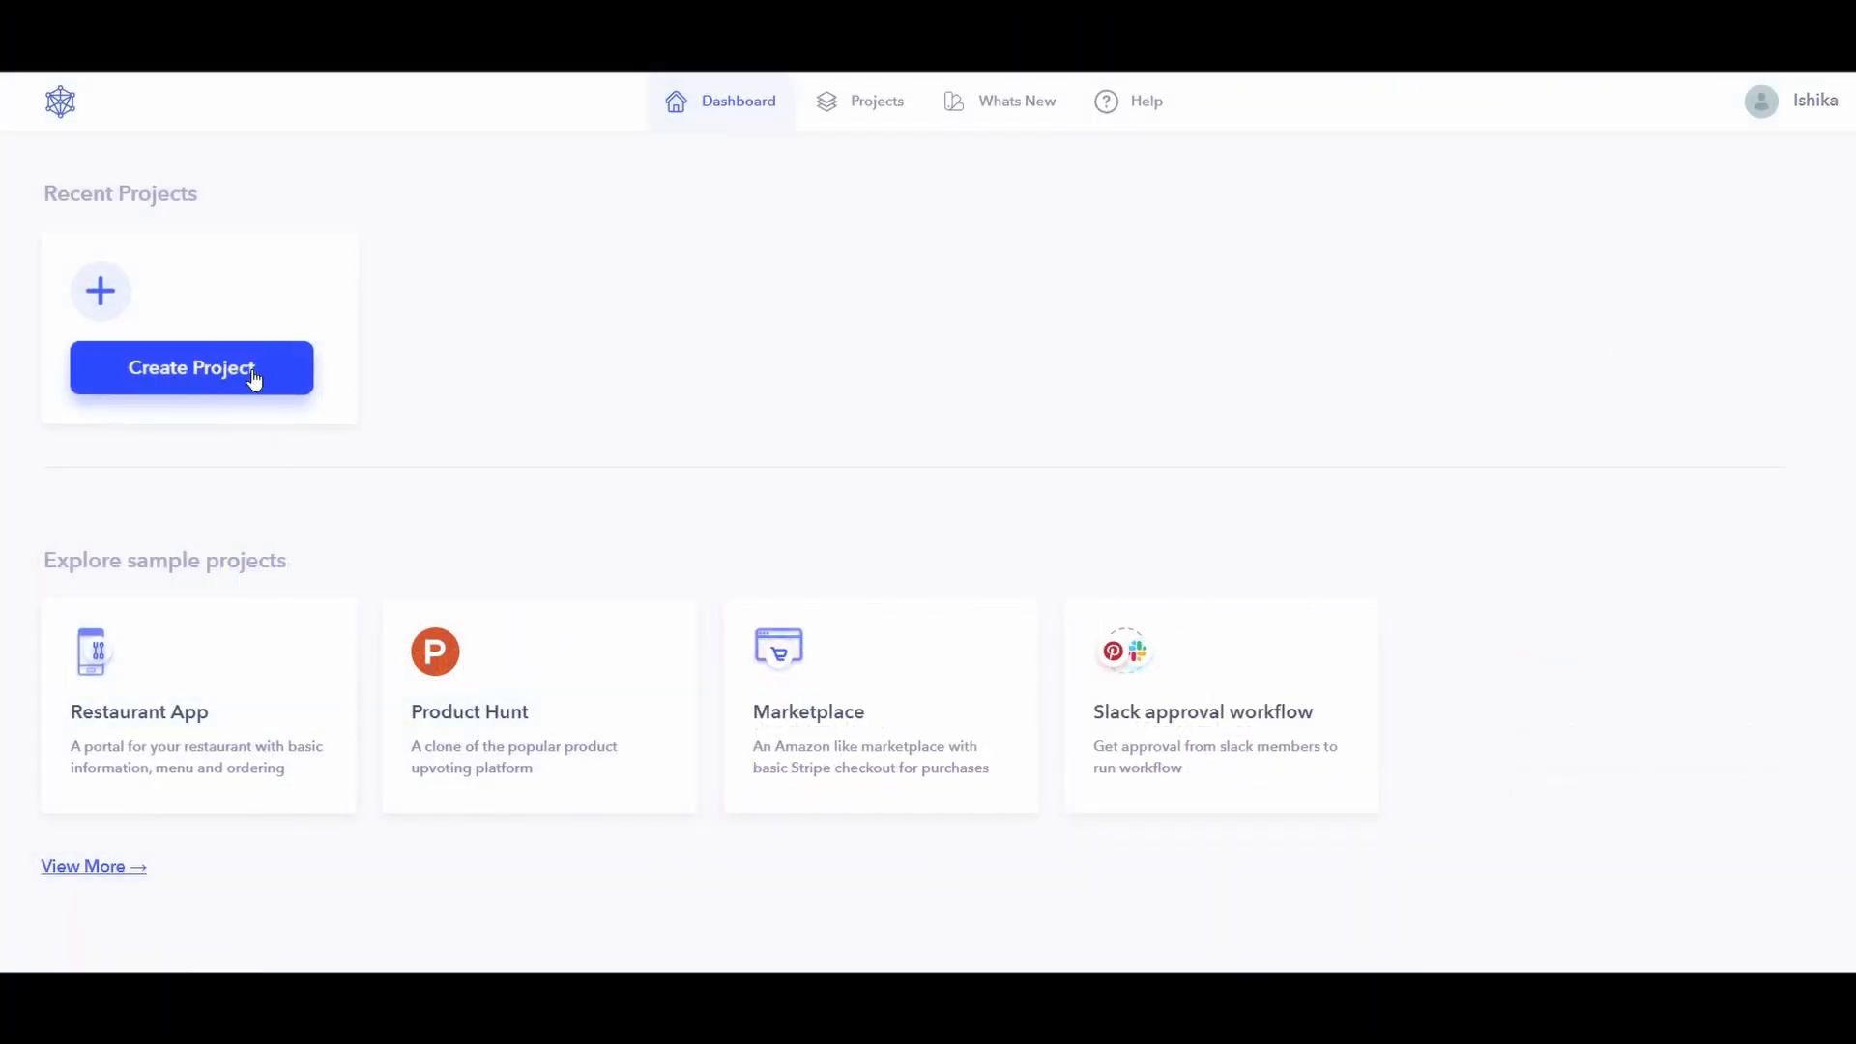
# Start a new project from the dashboard to reach the template choices.
pyautogui.click(190, 367)
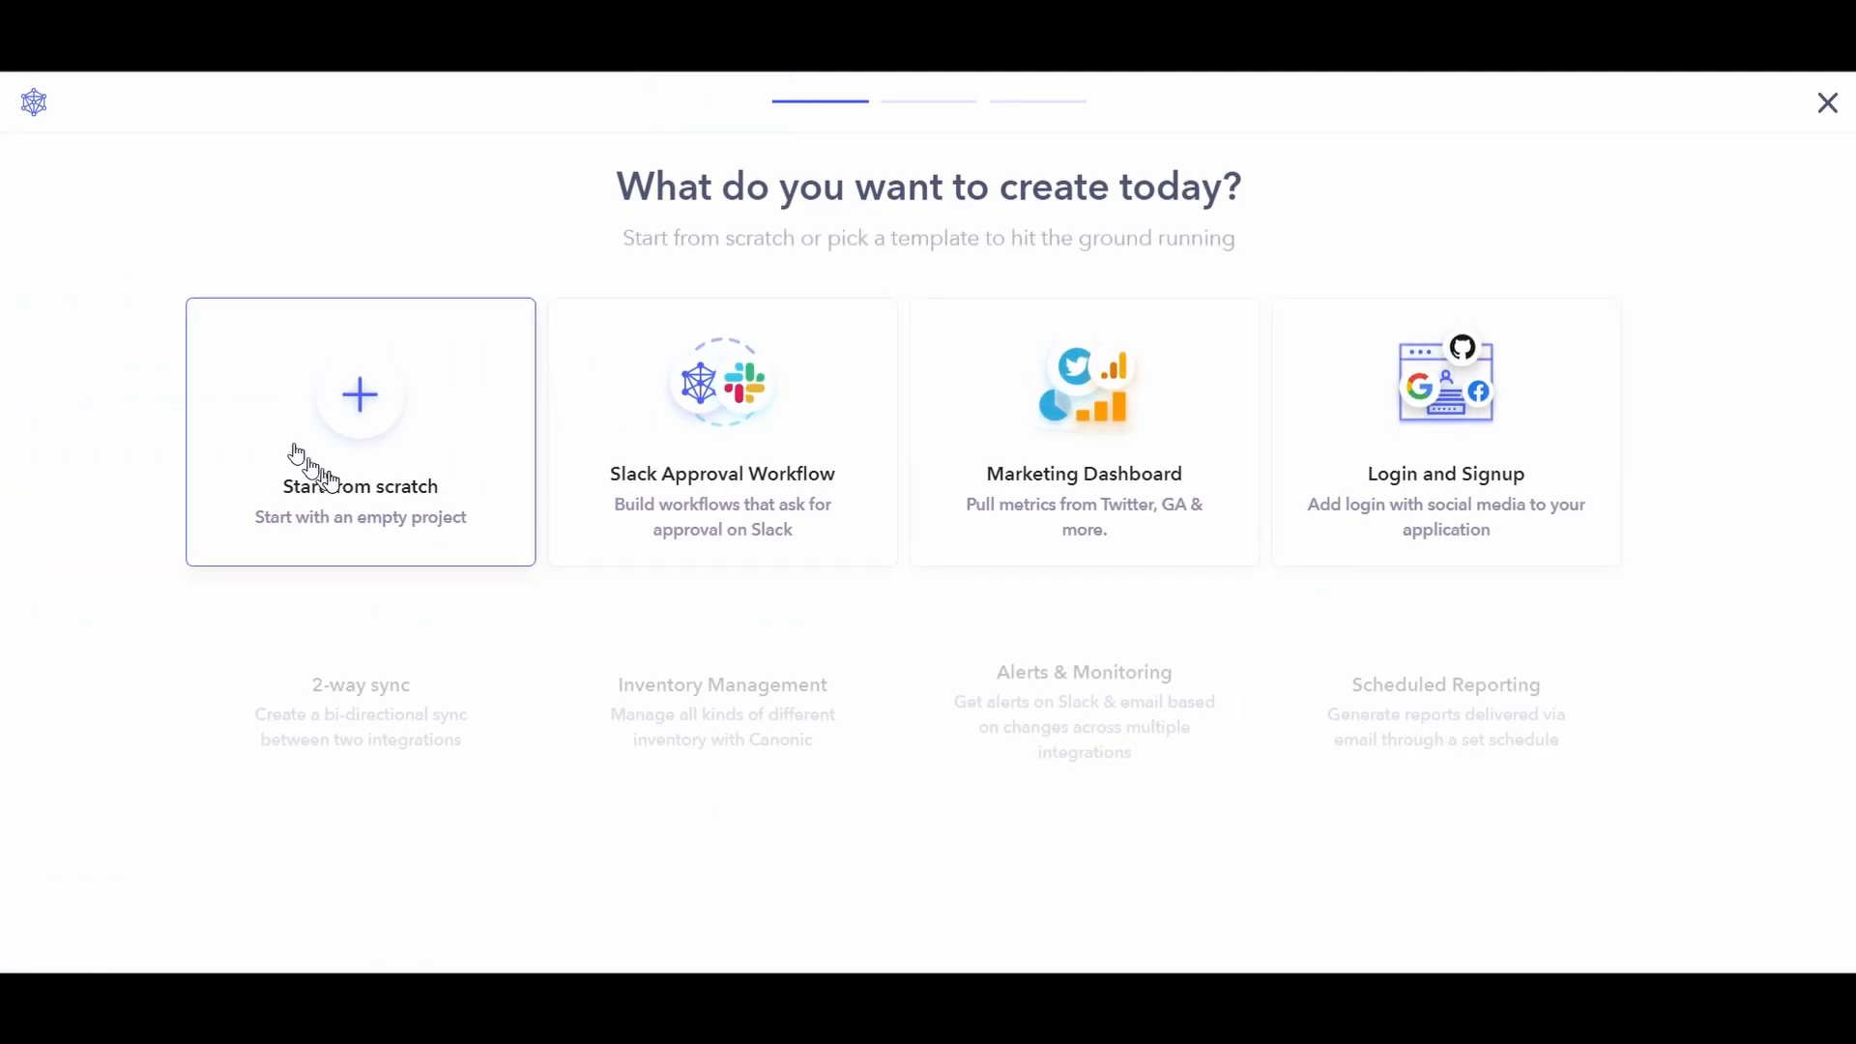
pyautogui.moveTo(754, 502)
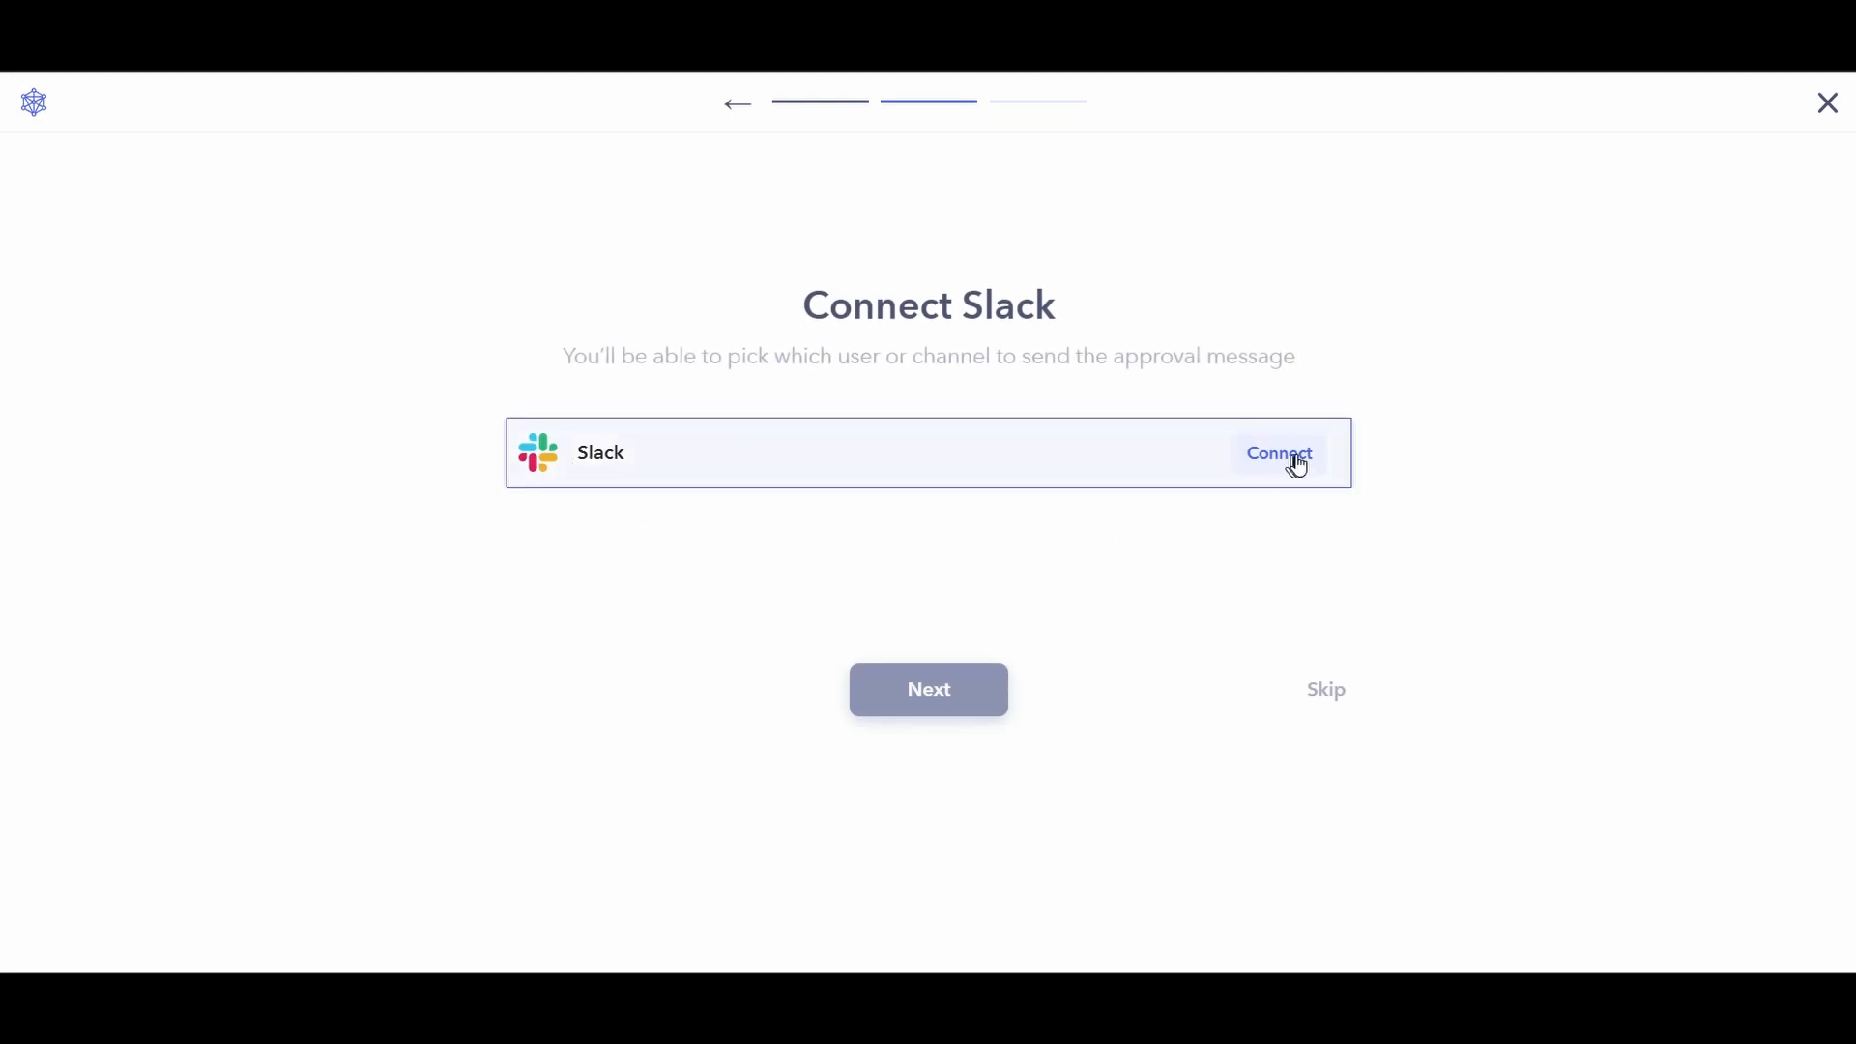
# Connect Slack and allow Canonic access to the Canonic Slack workspace.
pyautogui.click(1278, 454)
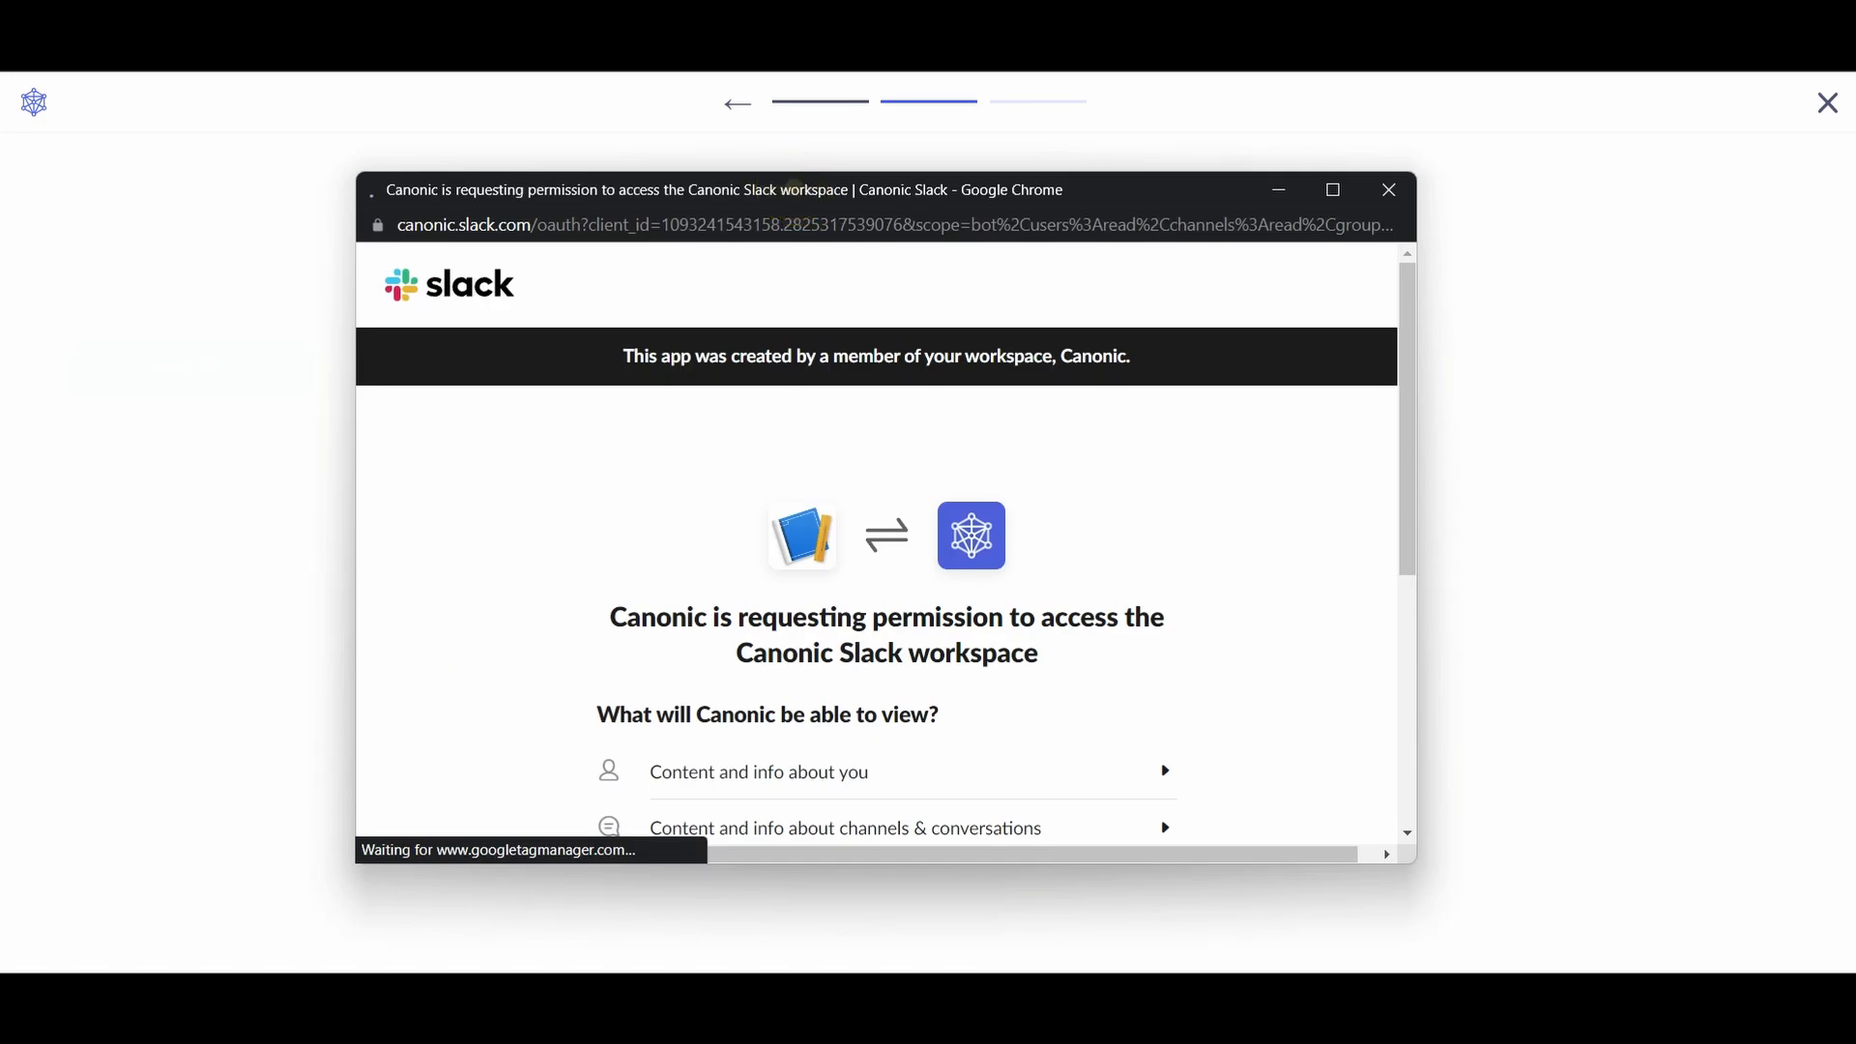
pyautogui.scroll(-3)
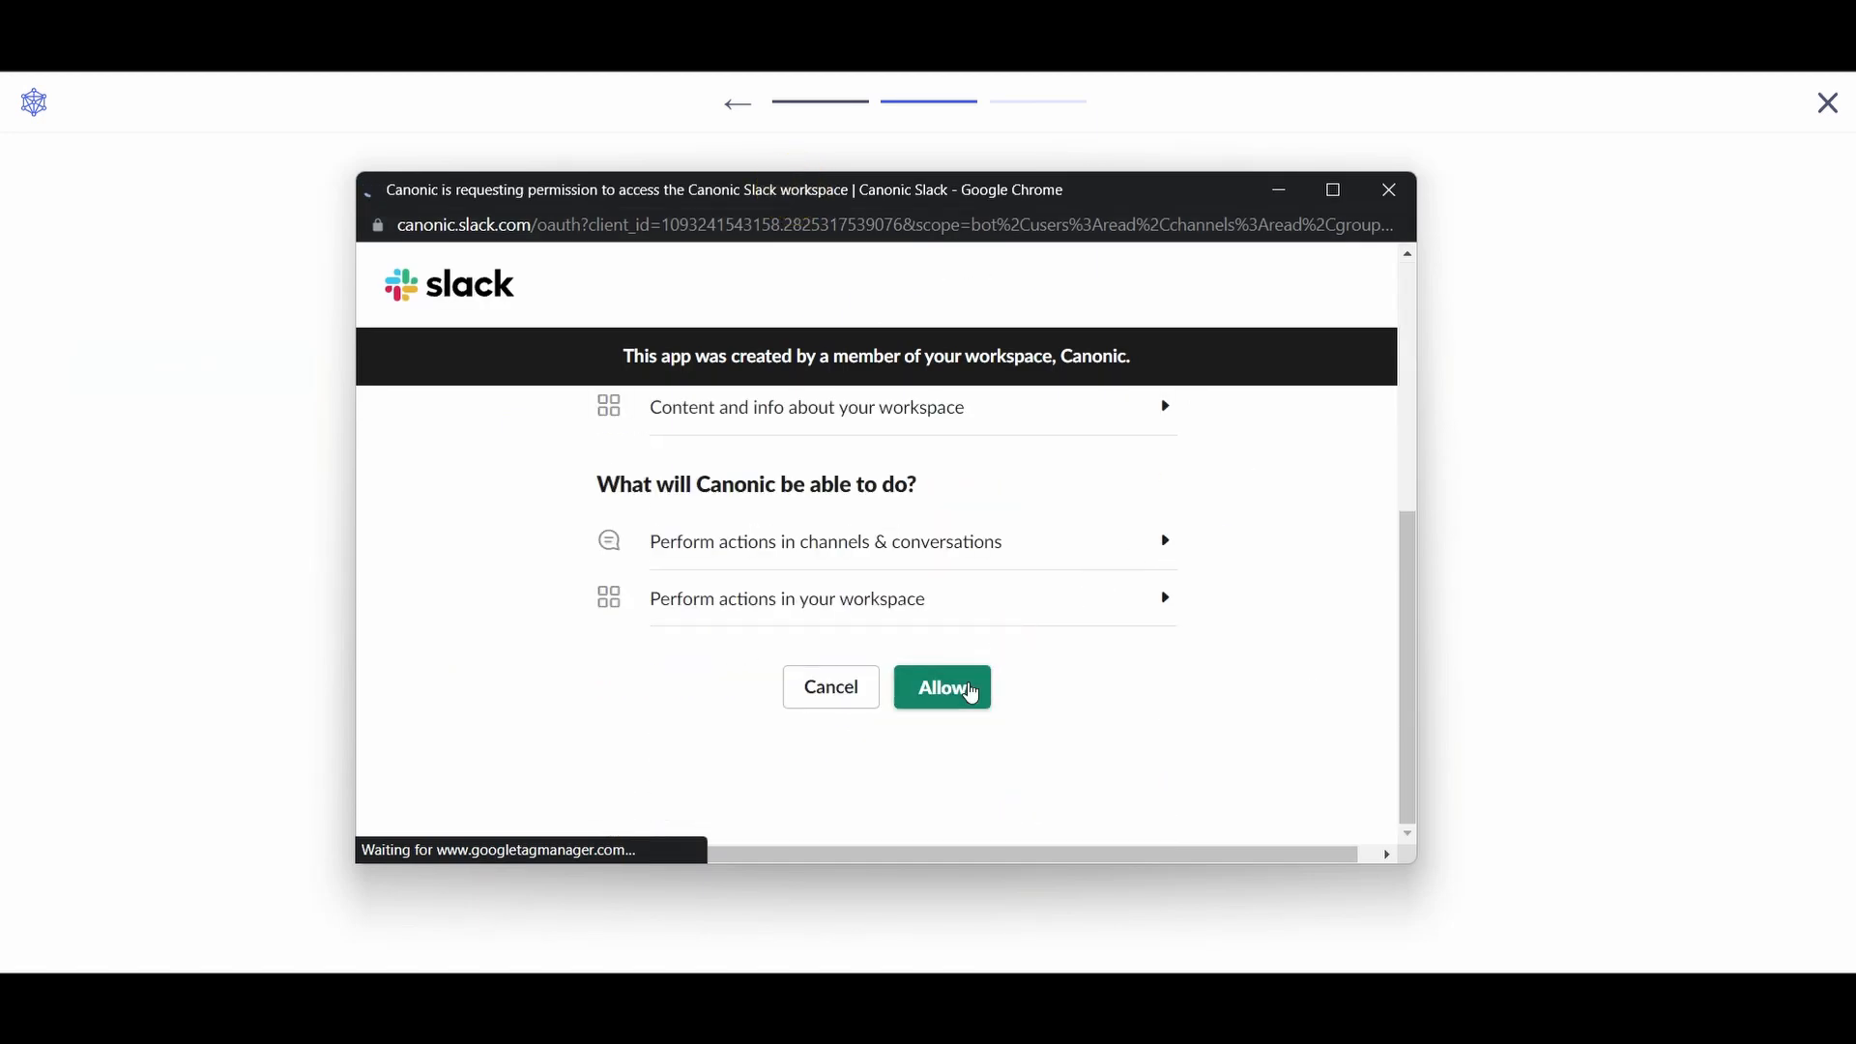
pyautogui.click(941, 687)
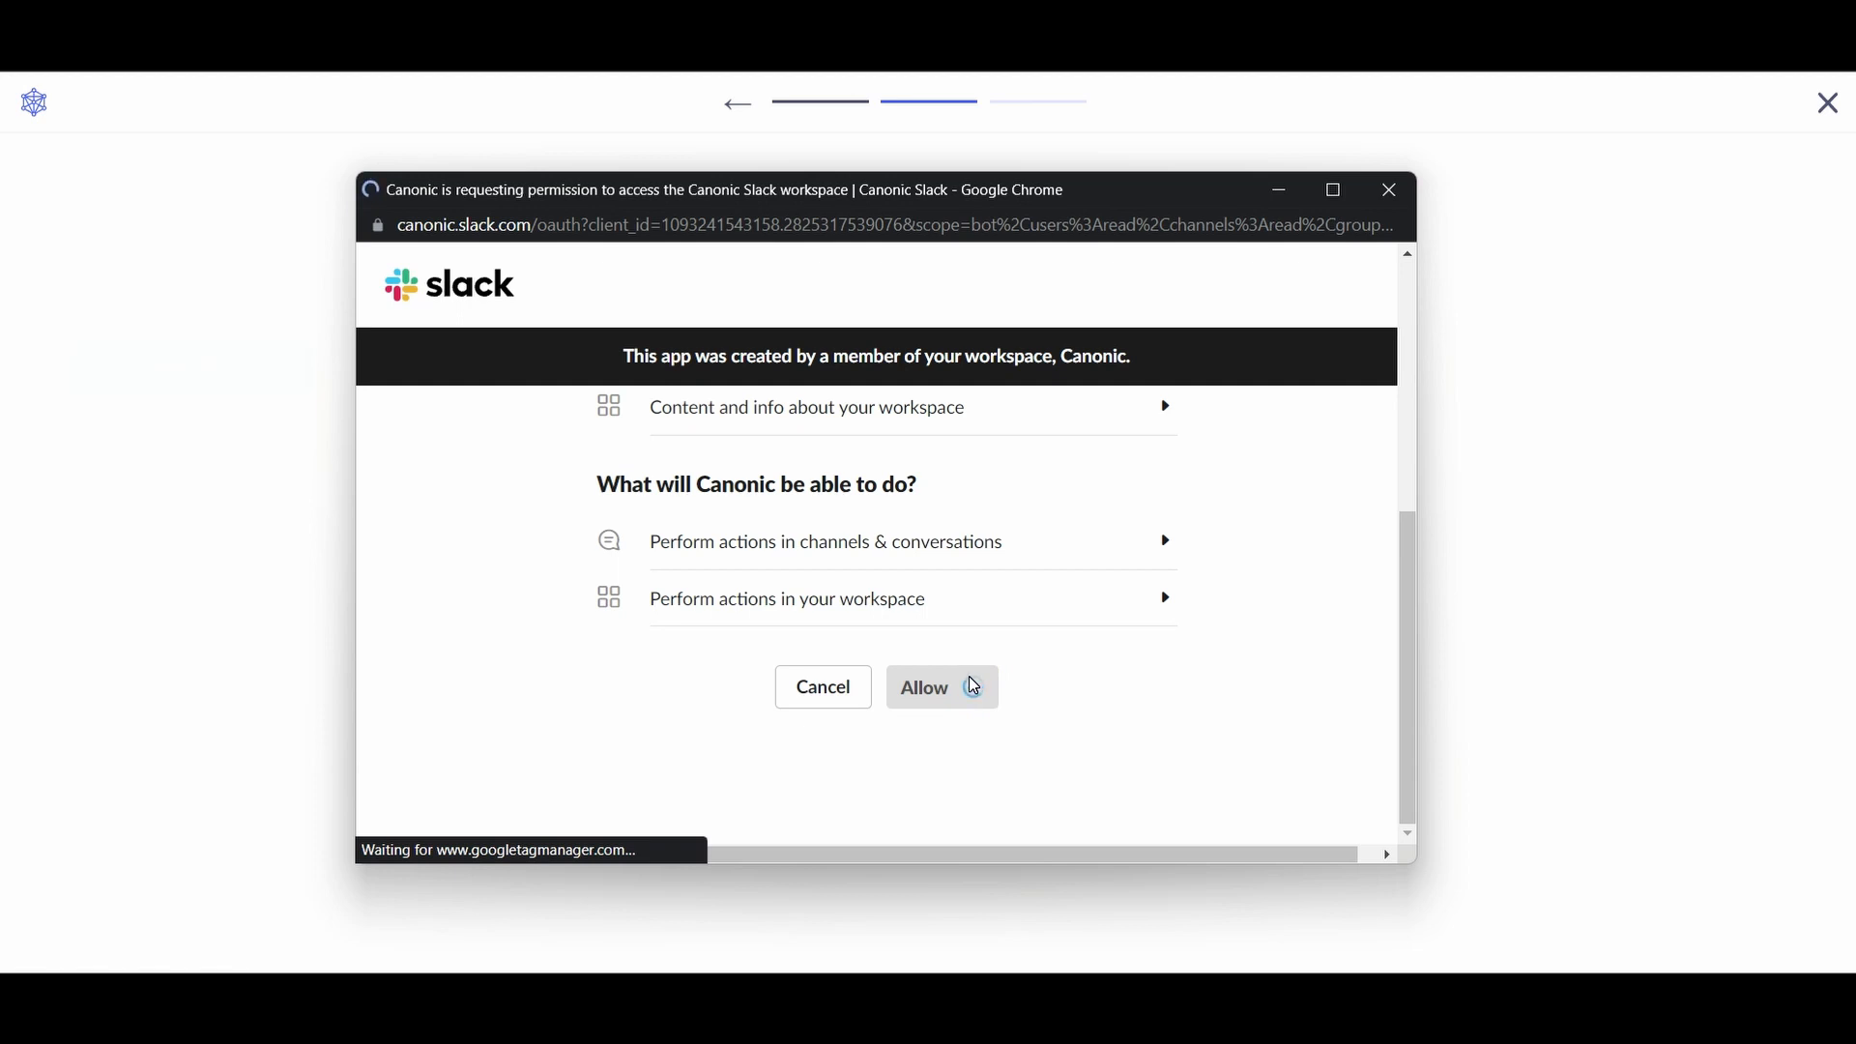
# Choose #general as the approval channel and continue to project configuration.
pyautogui.click(924, 686)
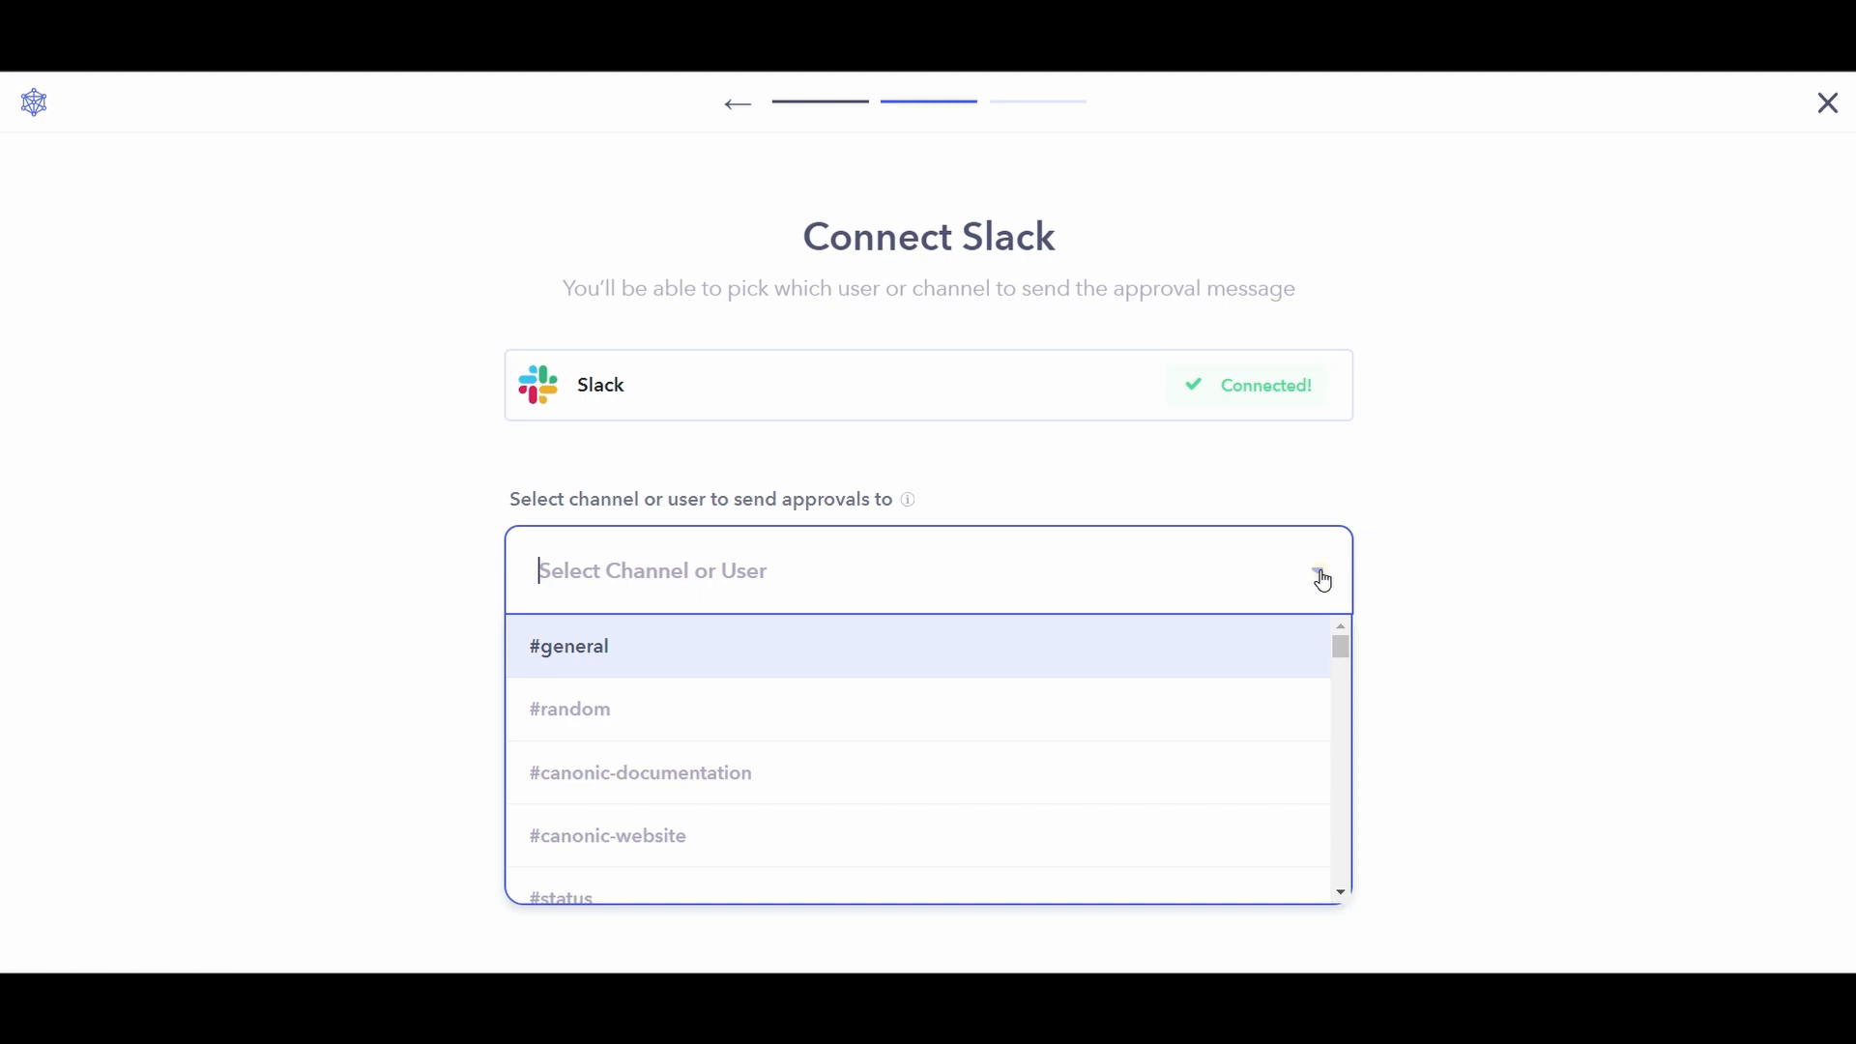
pyautogui.moveTo(1261, 657)
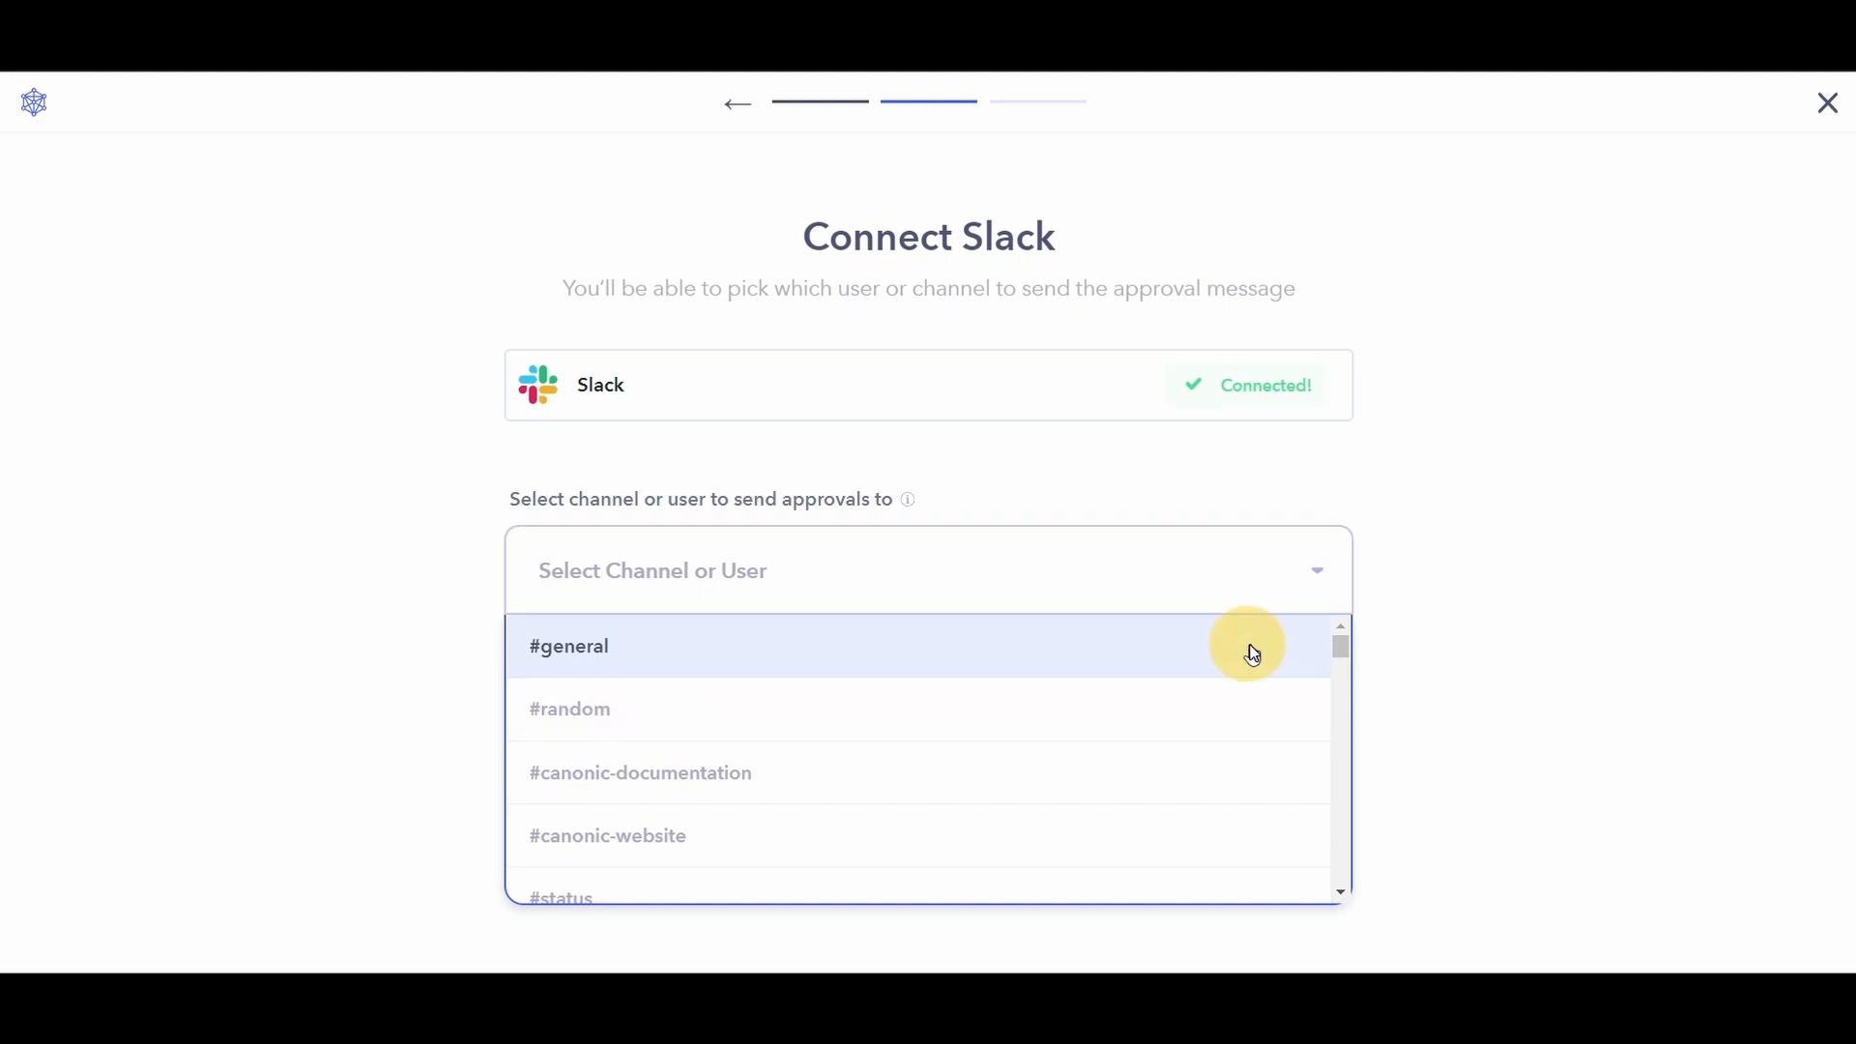
pyautogui.click(568, 645)
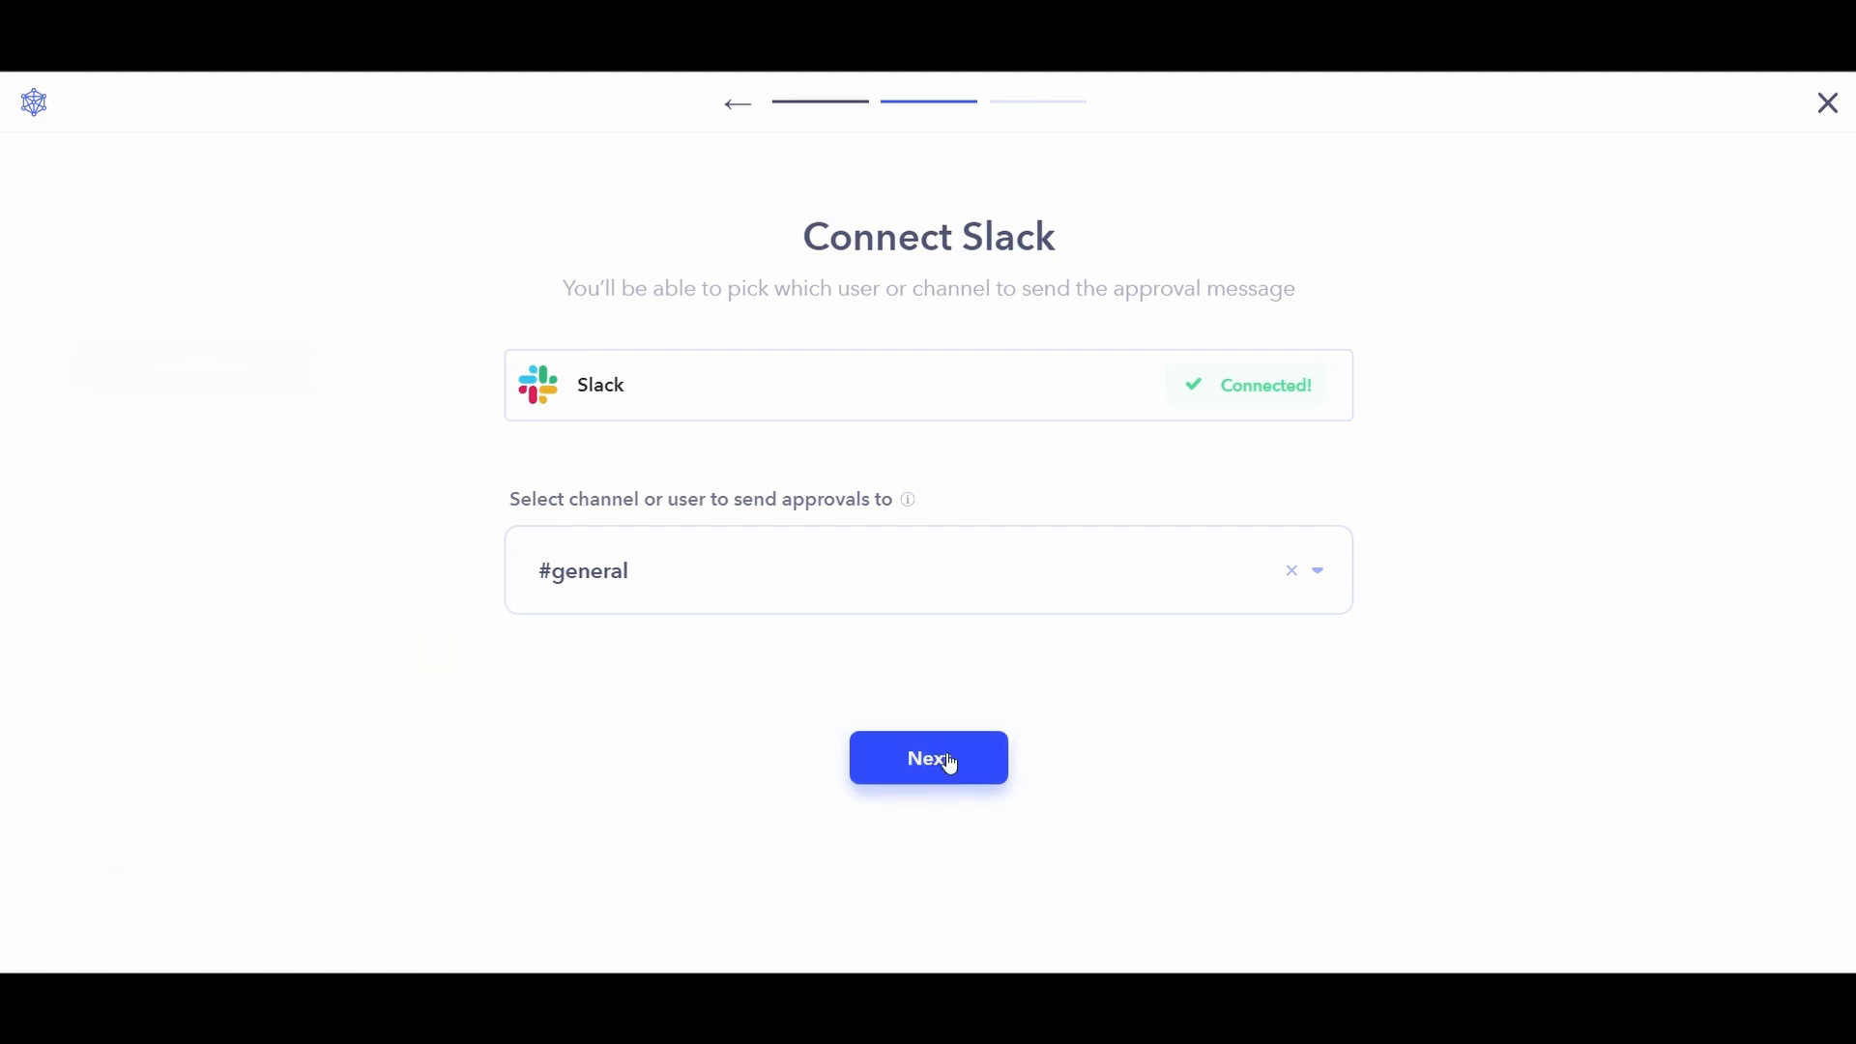
pyautogui.click(928, 759)
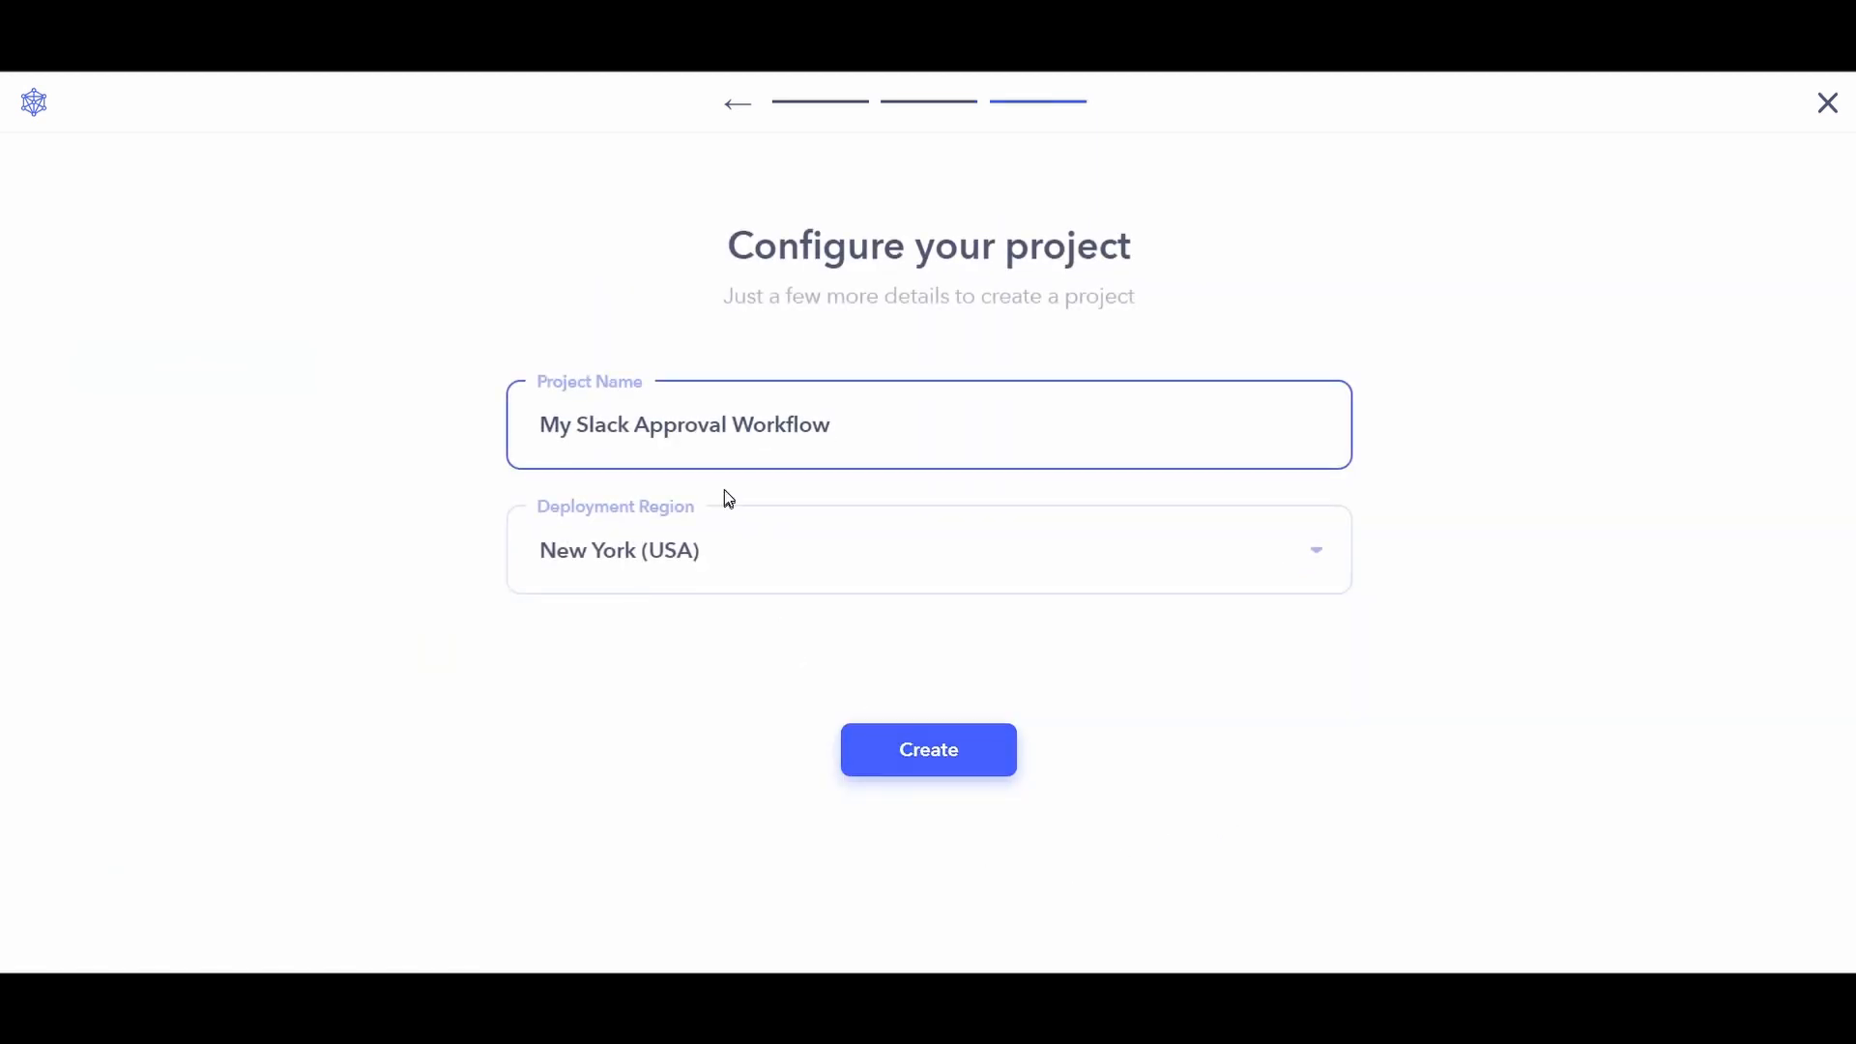
# Name the project 'Send Approval' in New York (USA) and create it.
pyautogui.write('S')
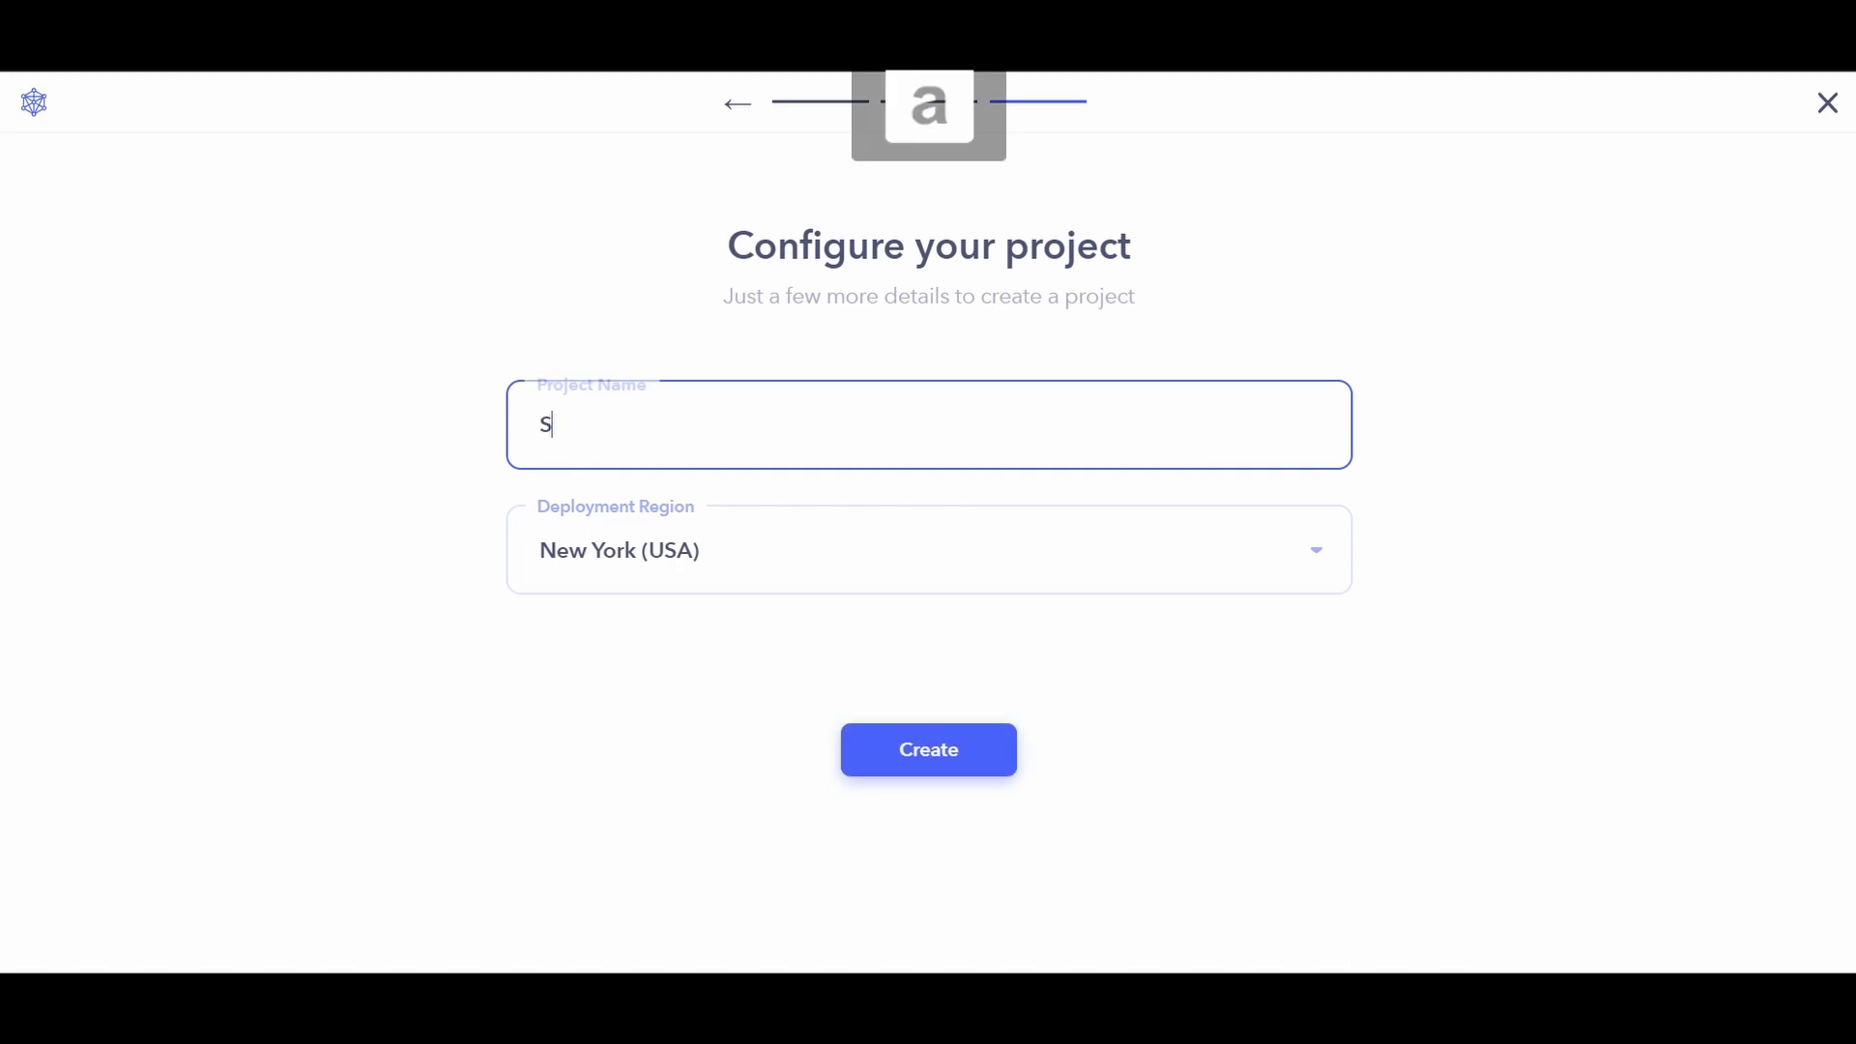
pyautogui.write('end A')
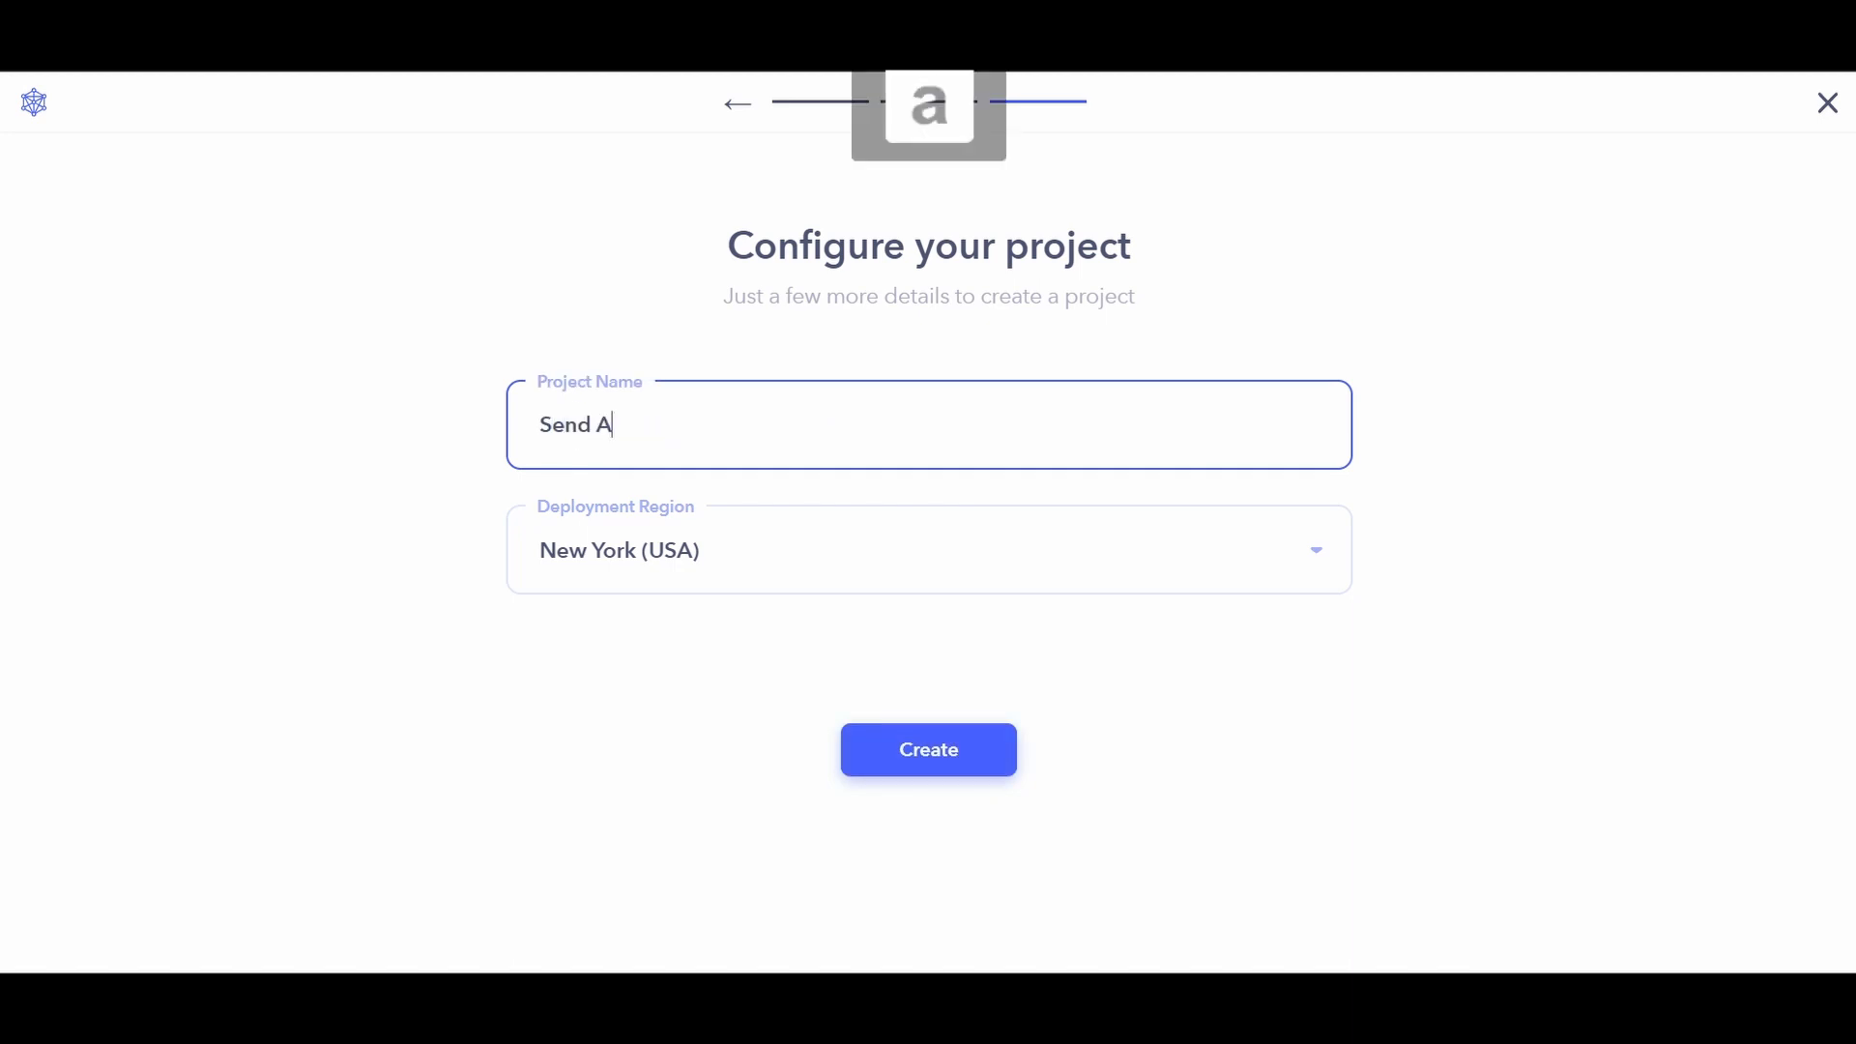
pyautogui.write('pproval')
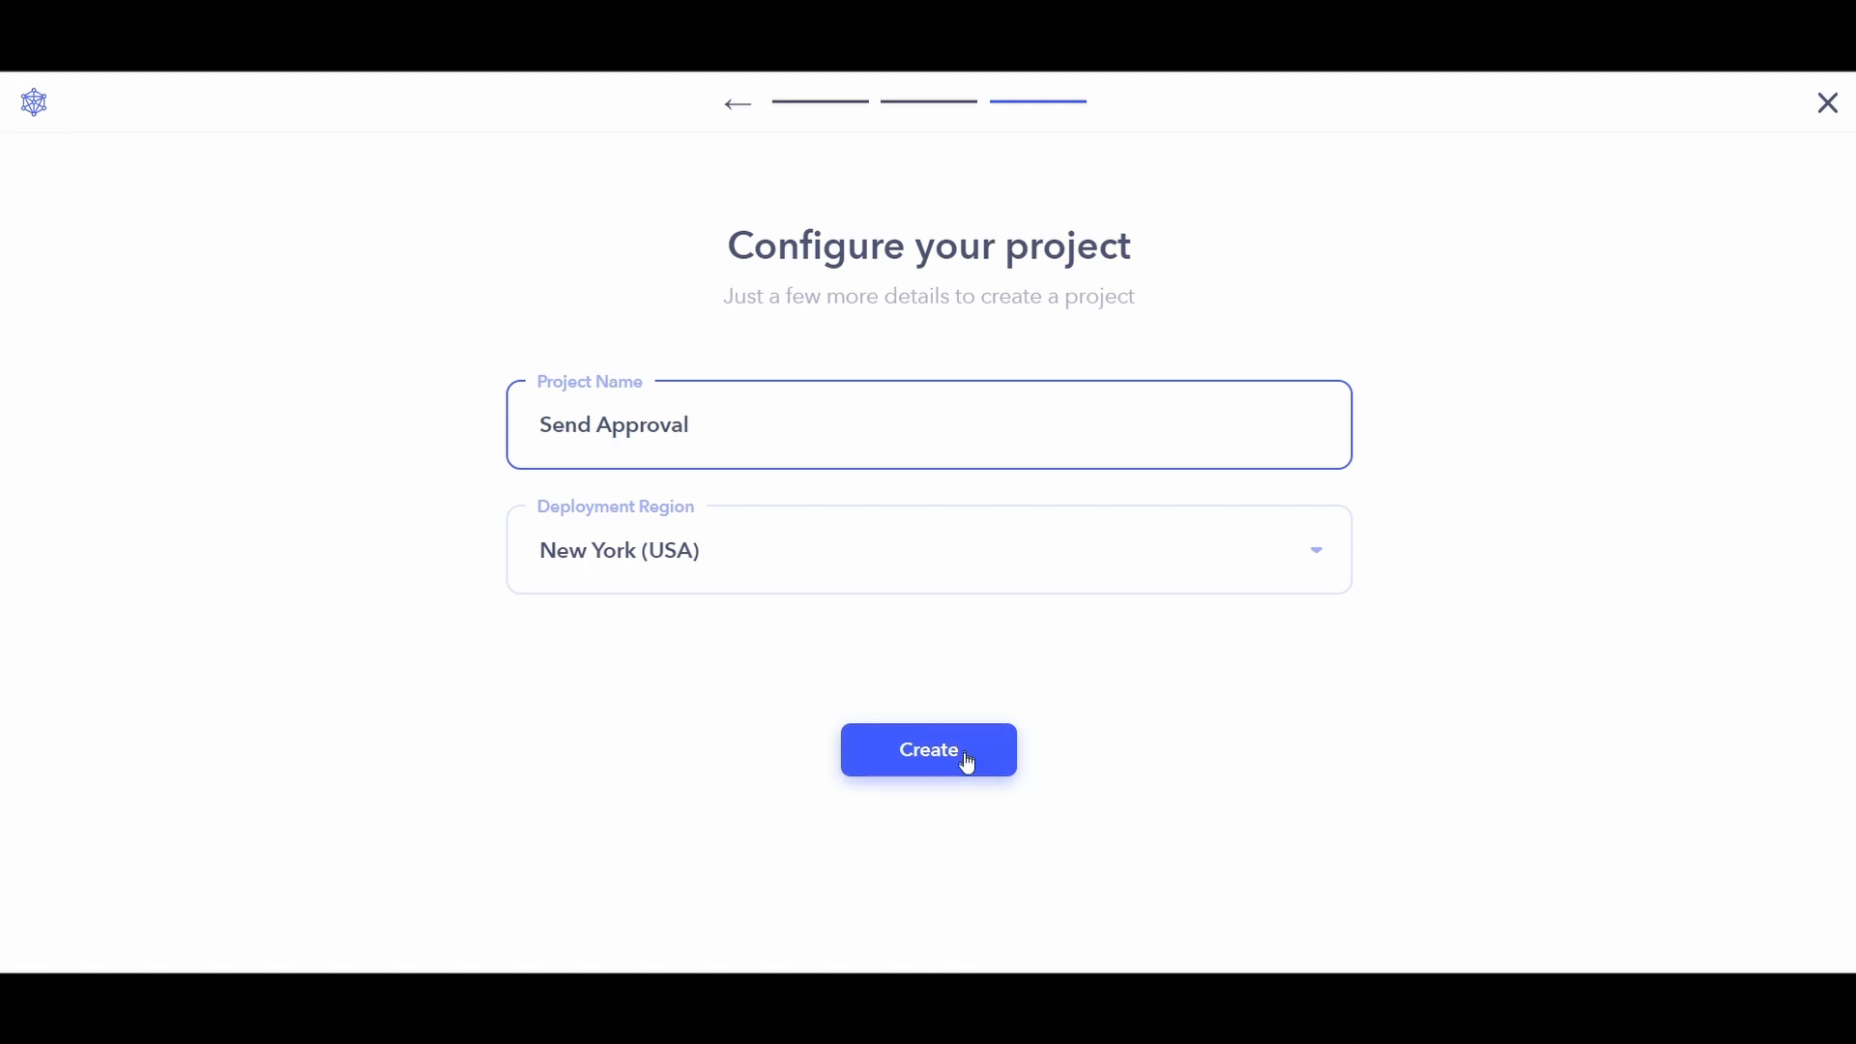
pyautogui.click(928, 750)
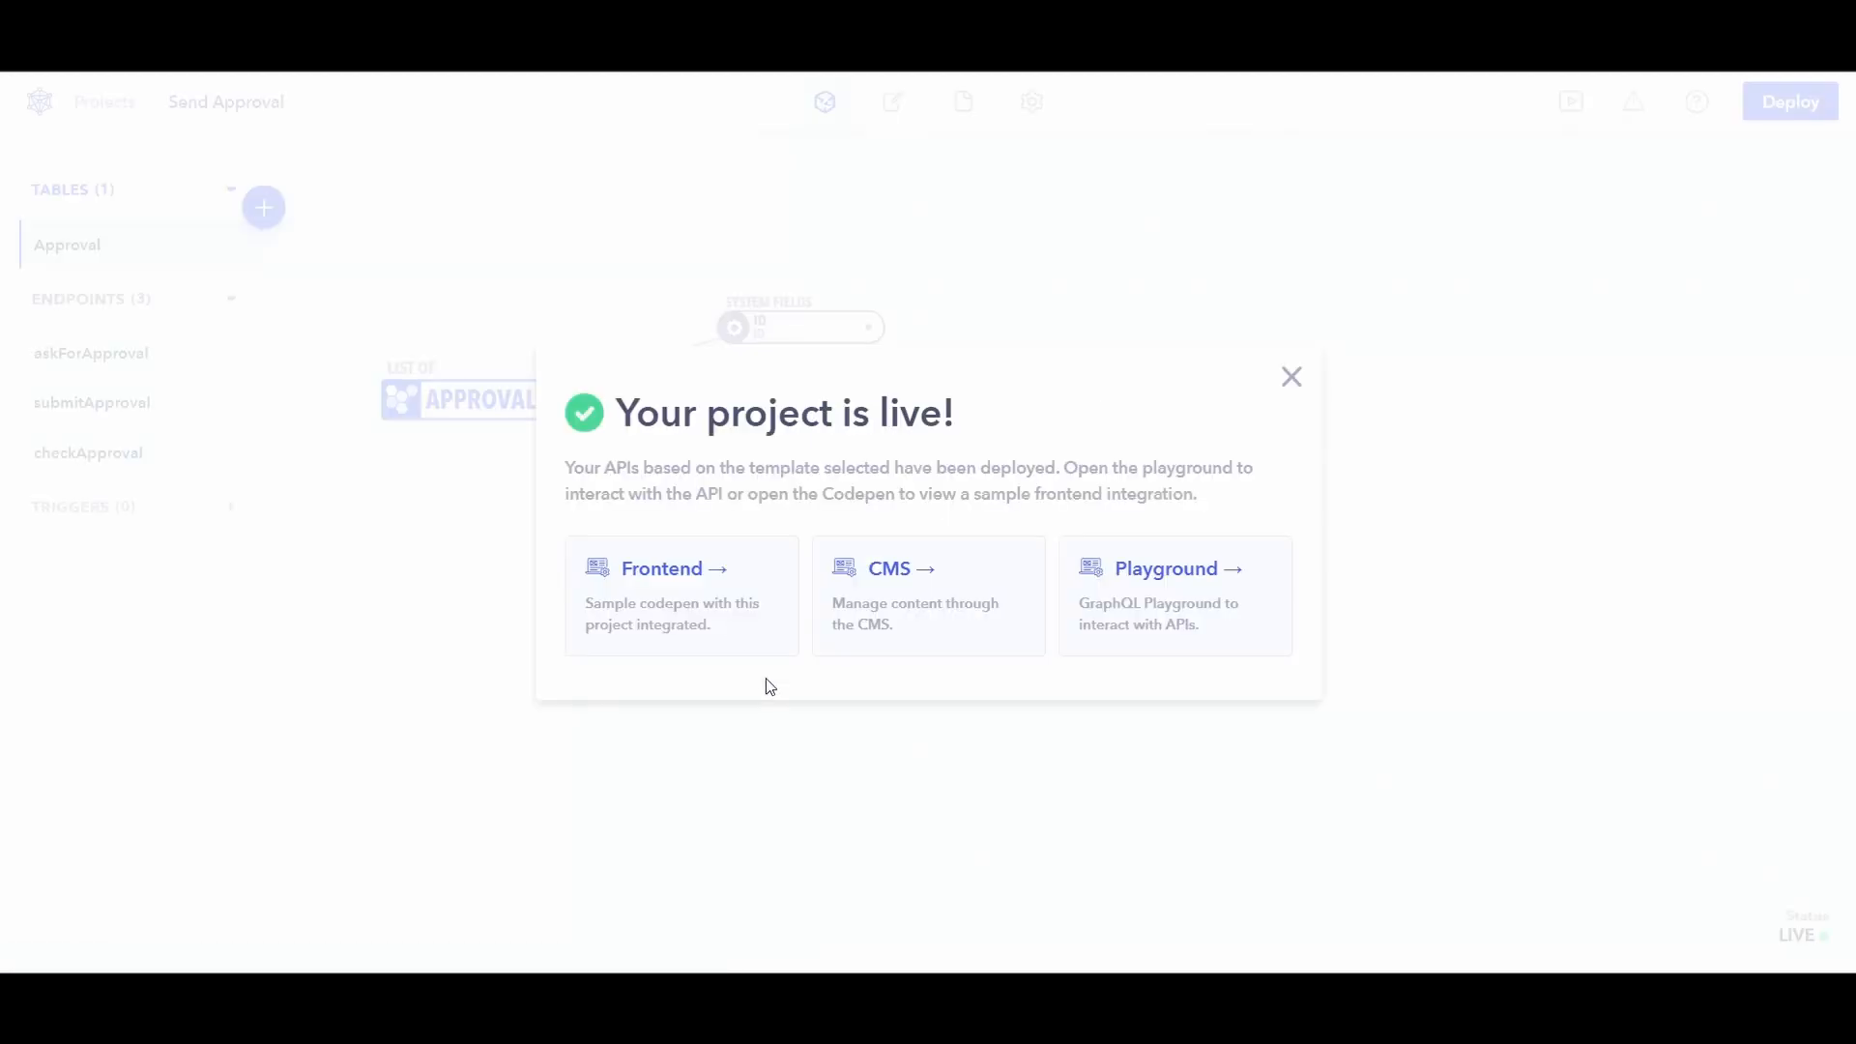
pyautogui.moveTo(692, 599)
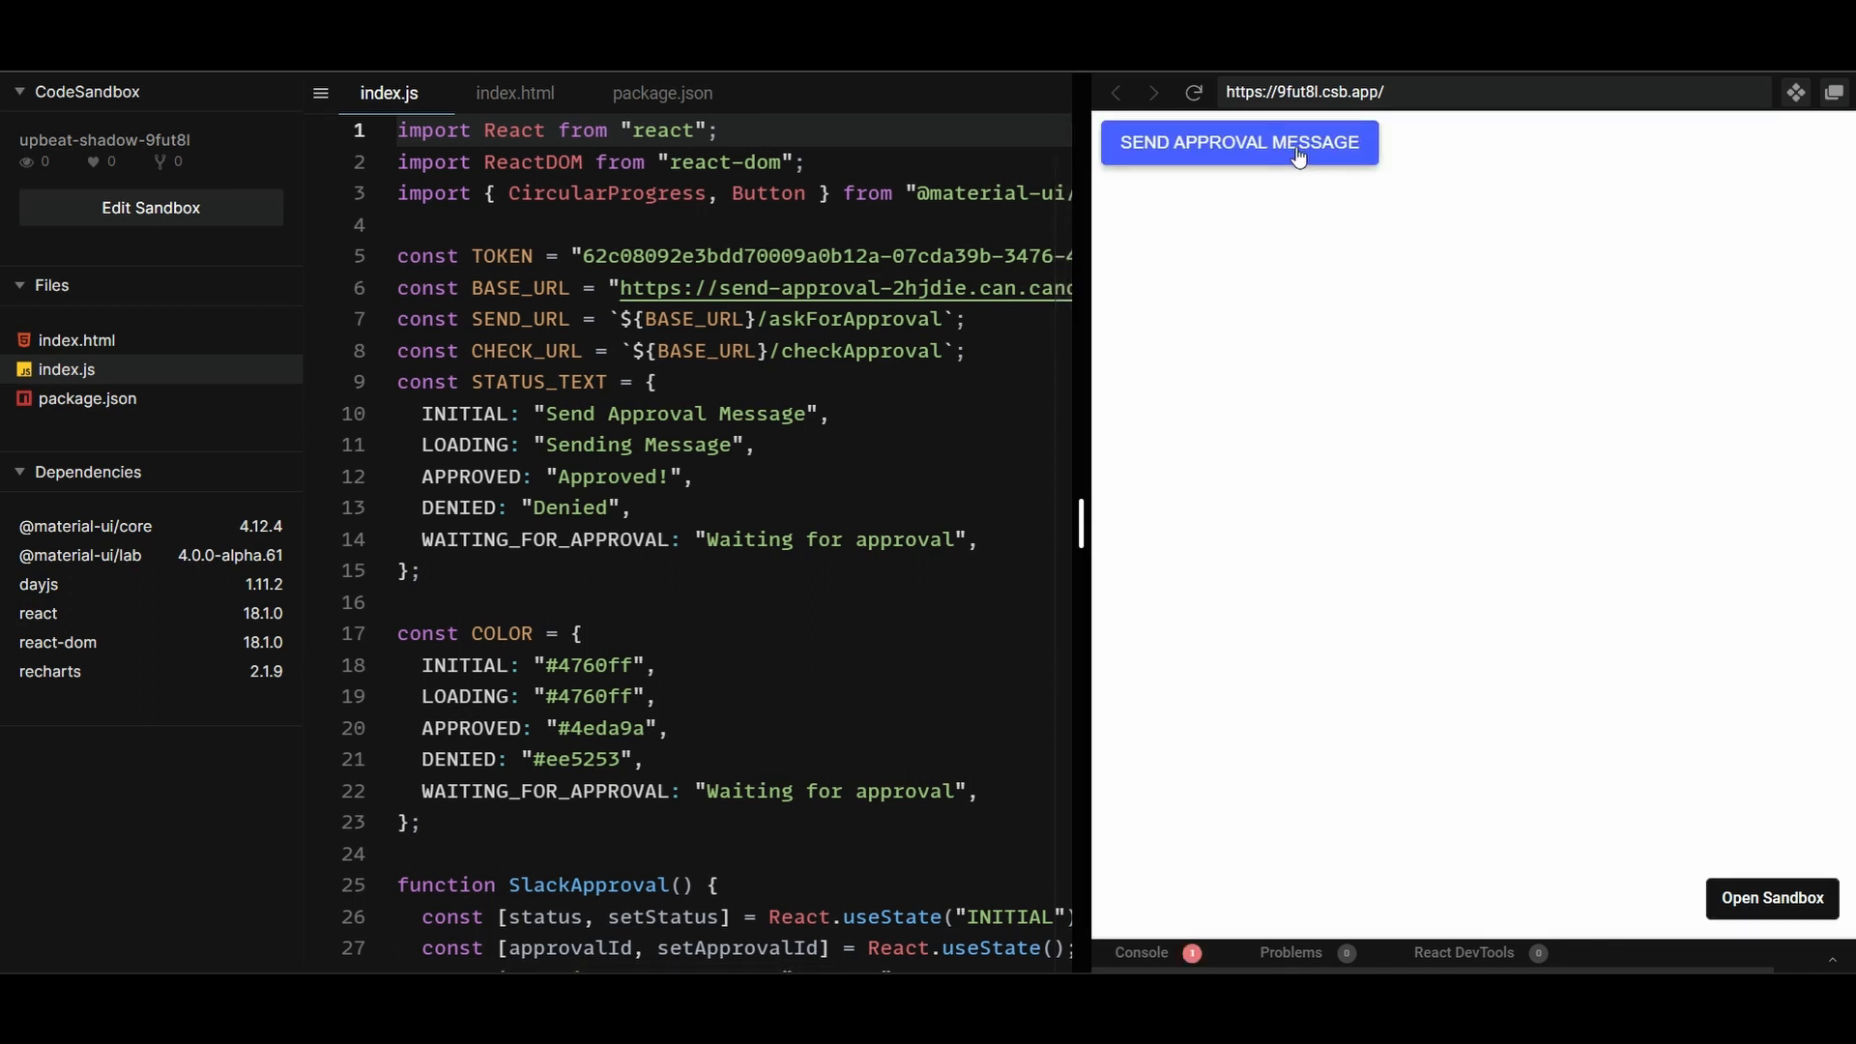
# Send an approval message from the CodeSandbox preview, then switch to Slack.
pyautogui.click(1238, 142)
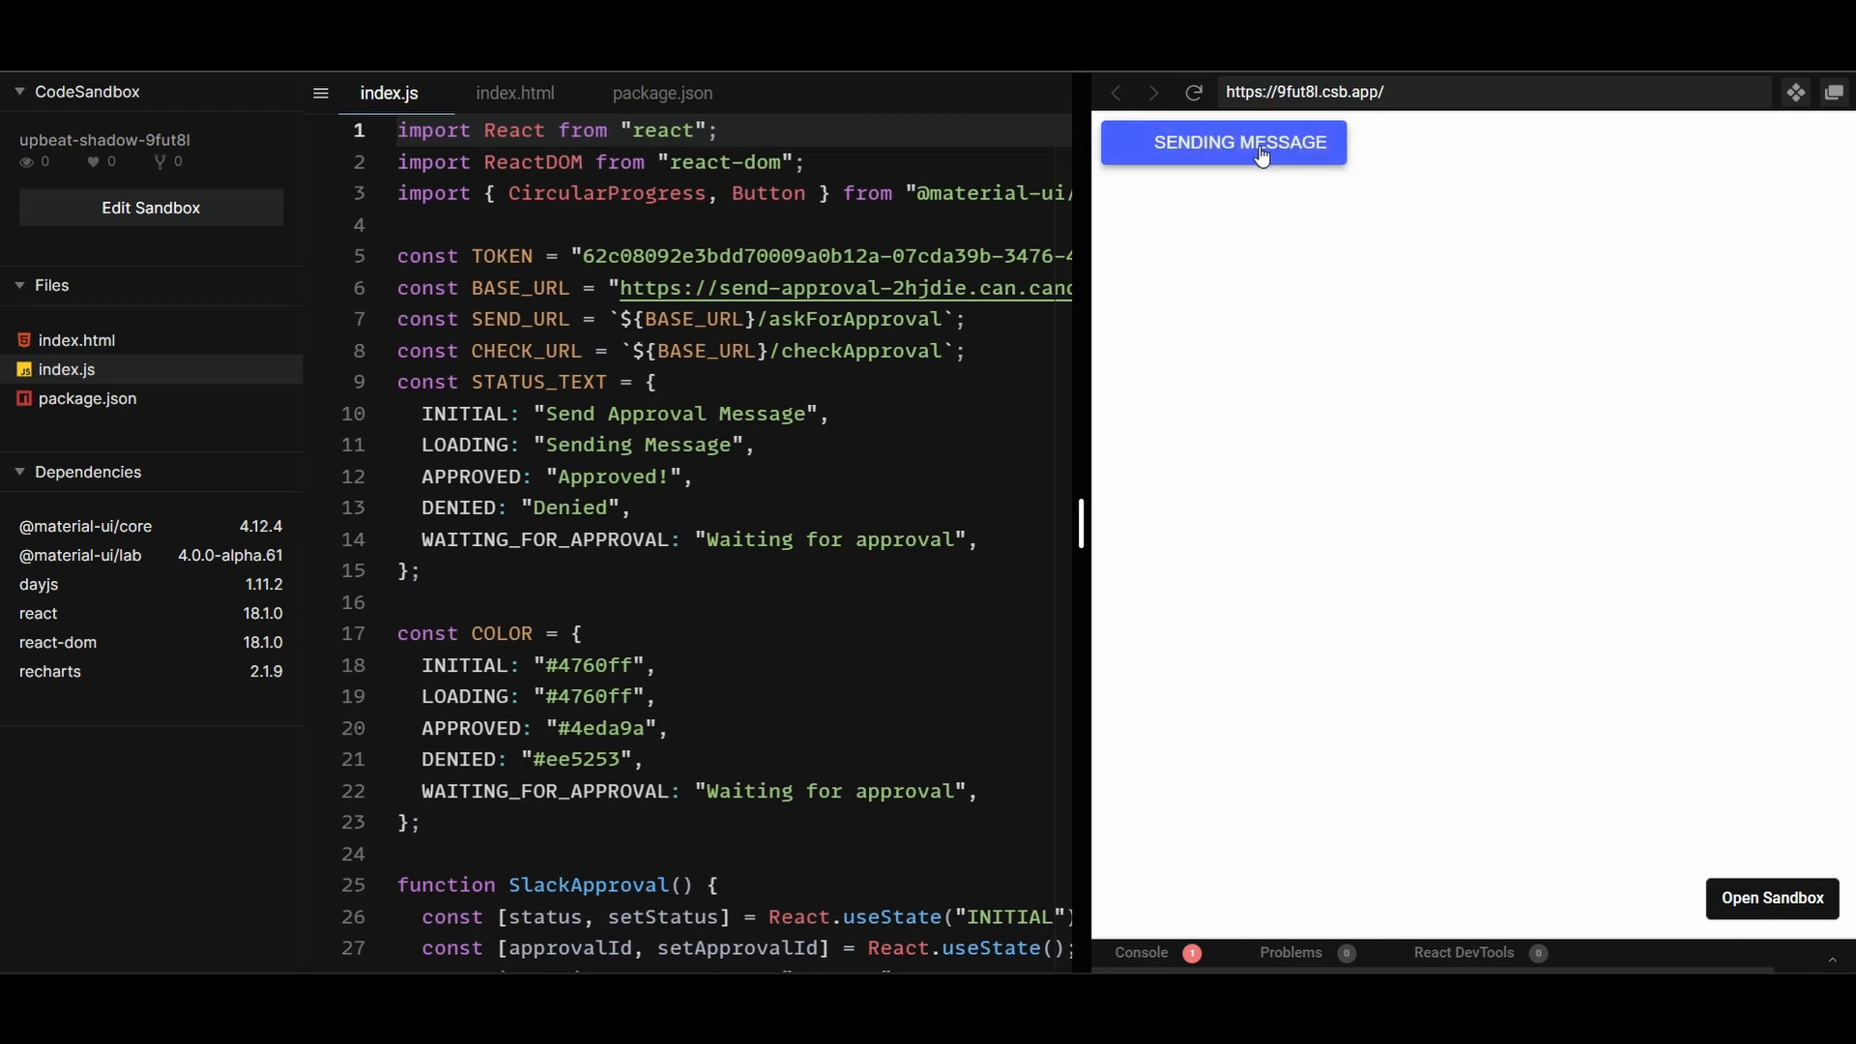
pyautogui.click(1222, 142)
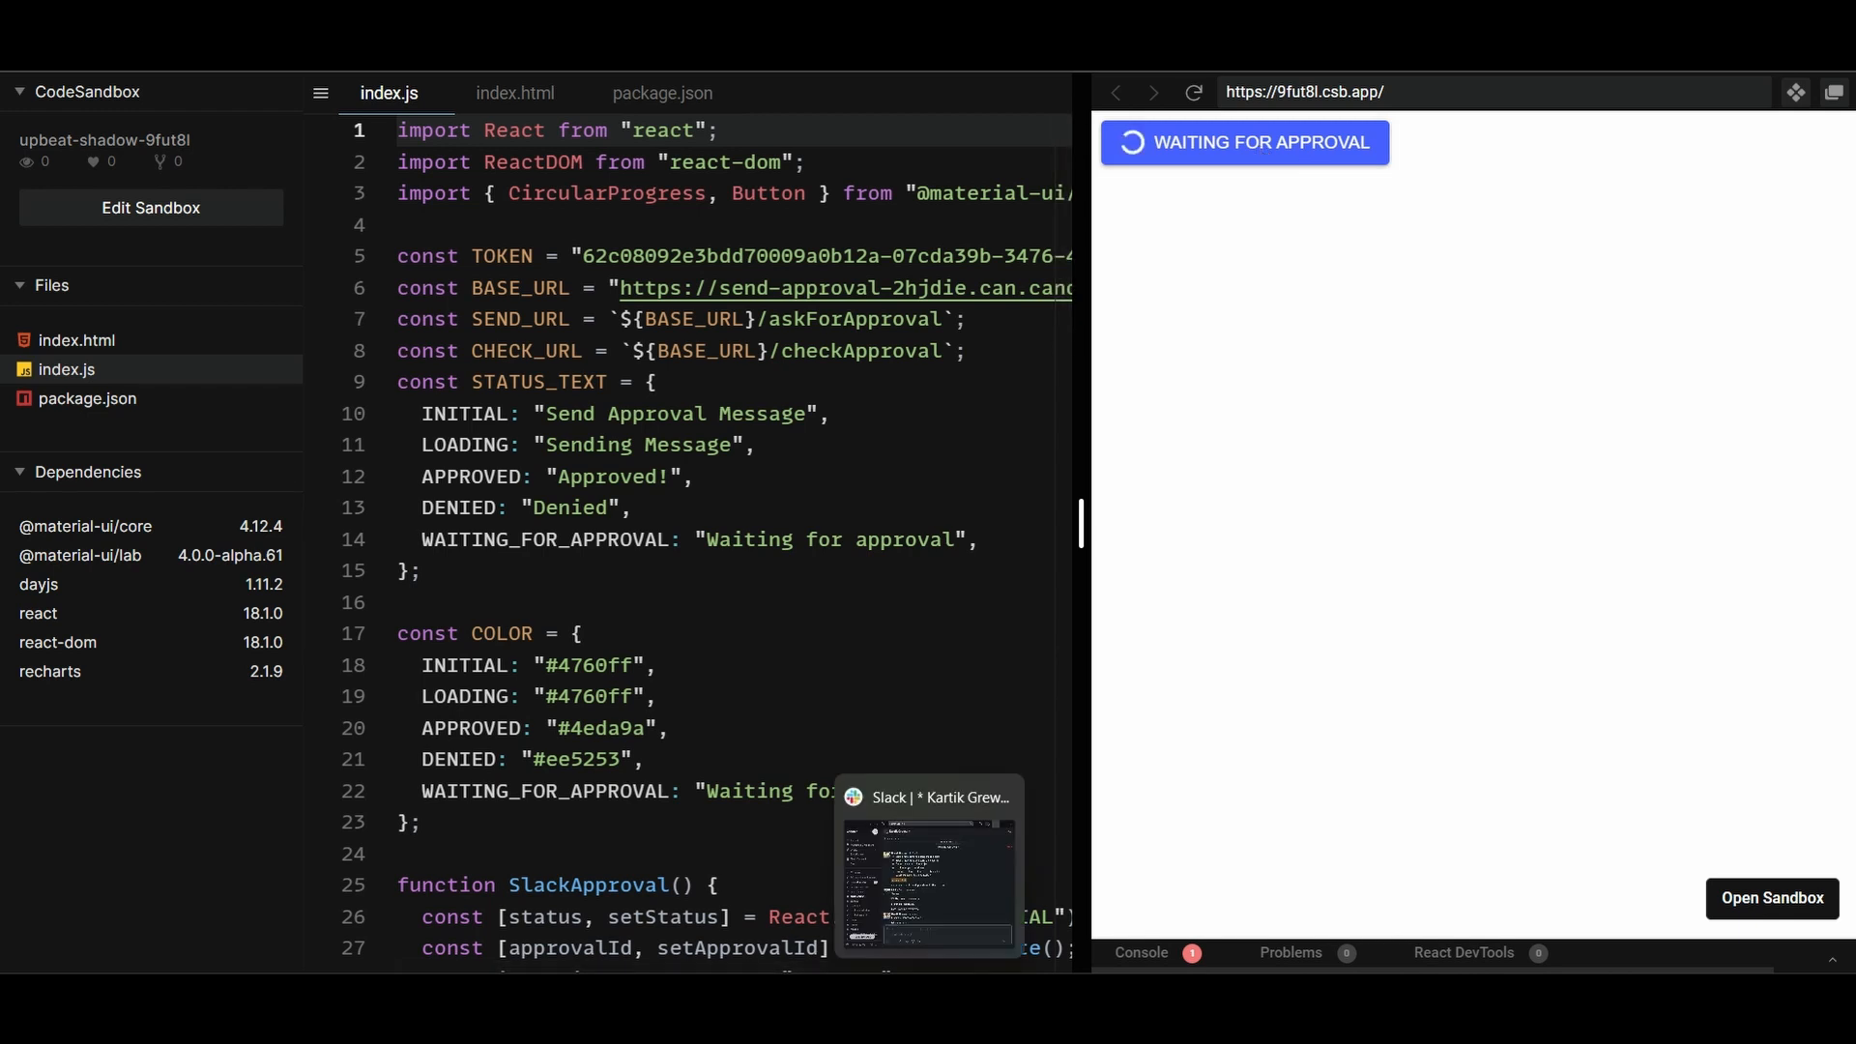
pyautogui.click(934, 864)
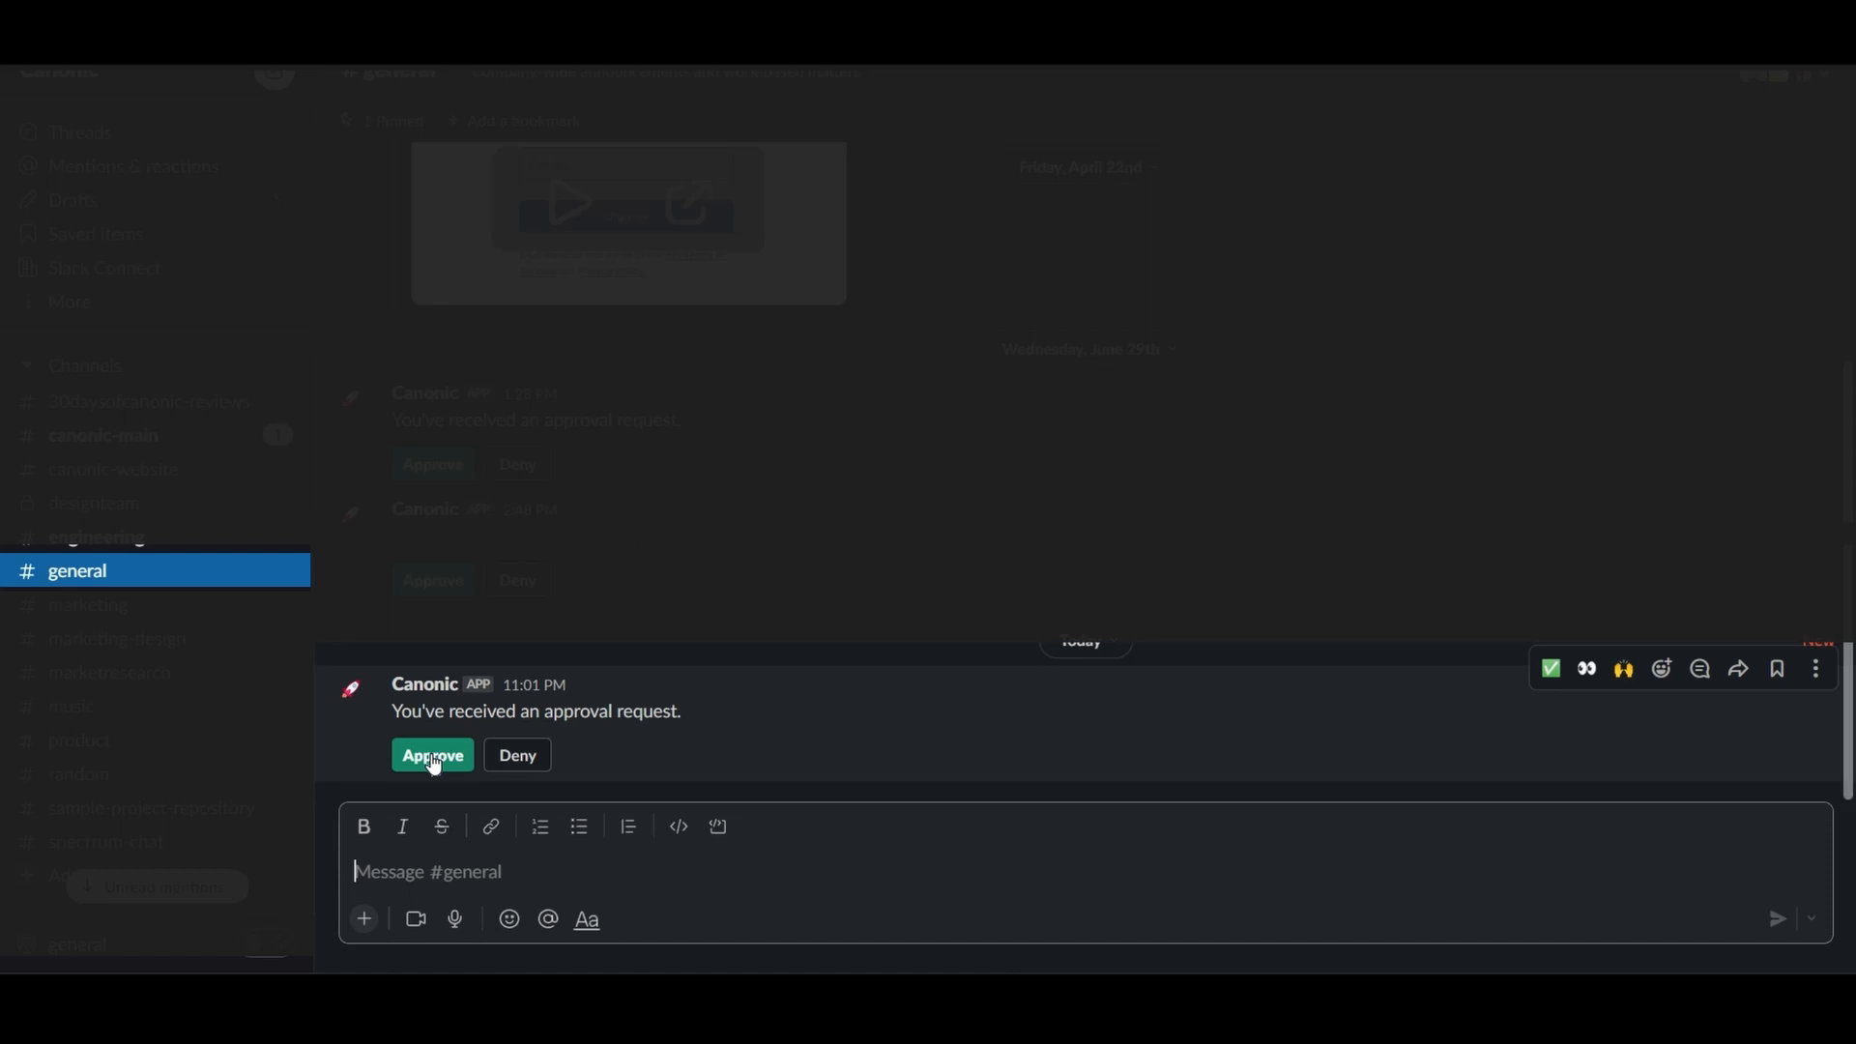
# Approve the Canonic app's approval request in the #general channel.
pyautogui.click(432, 754)
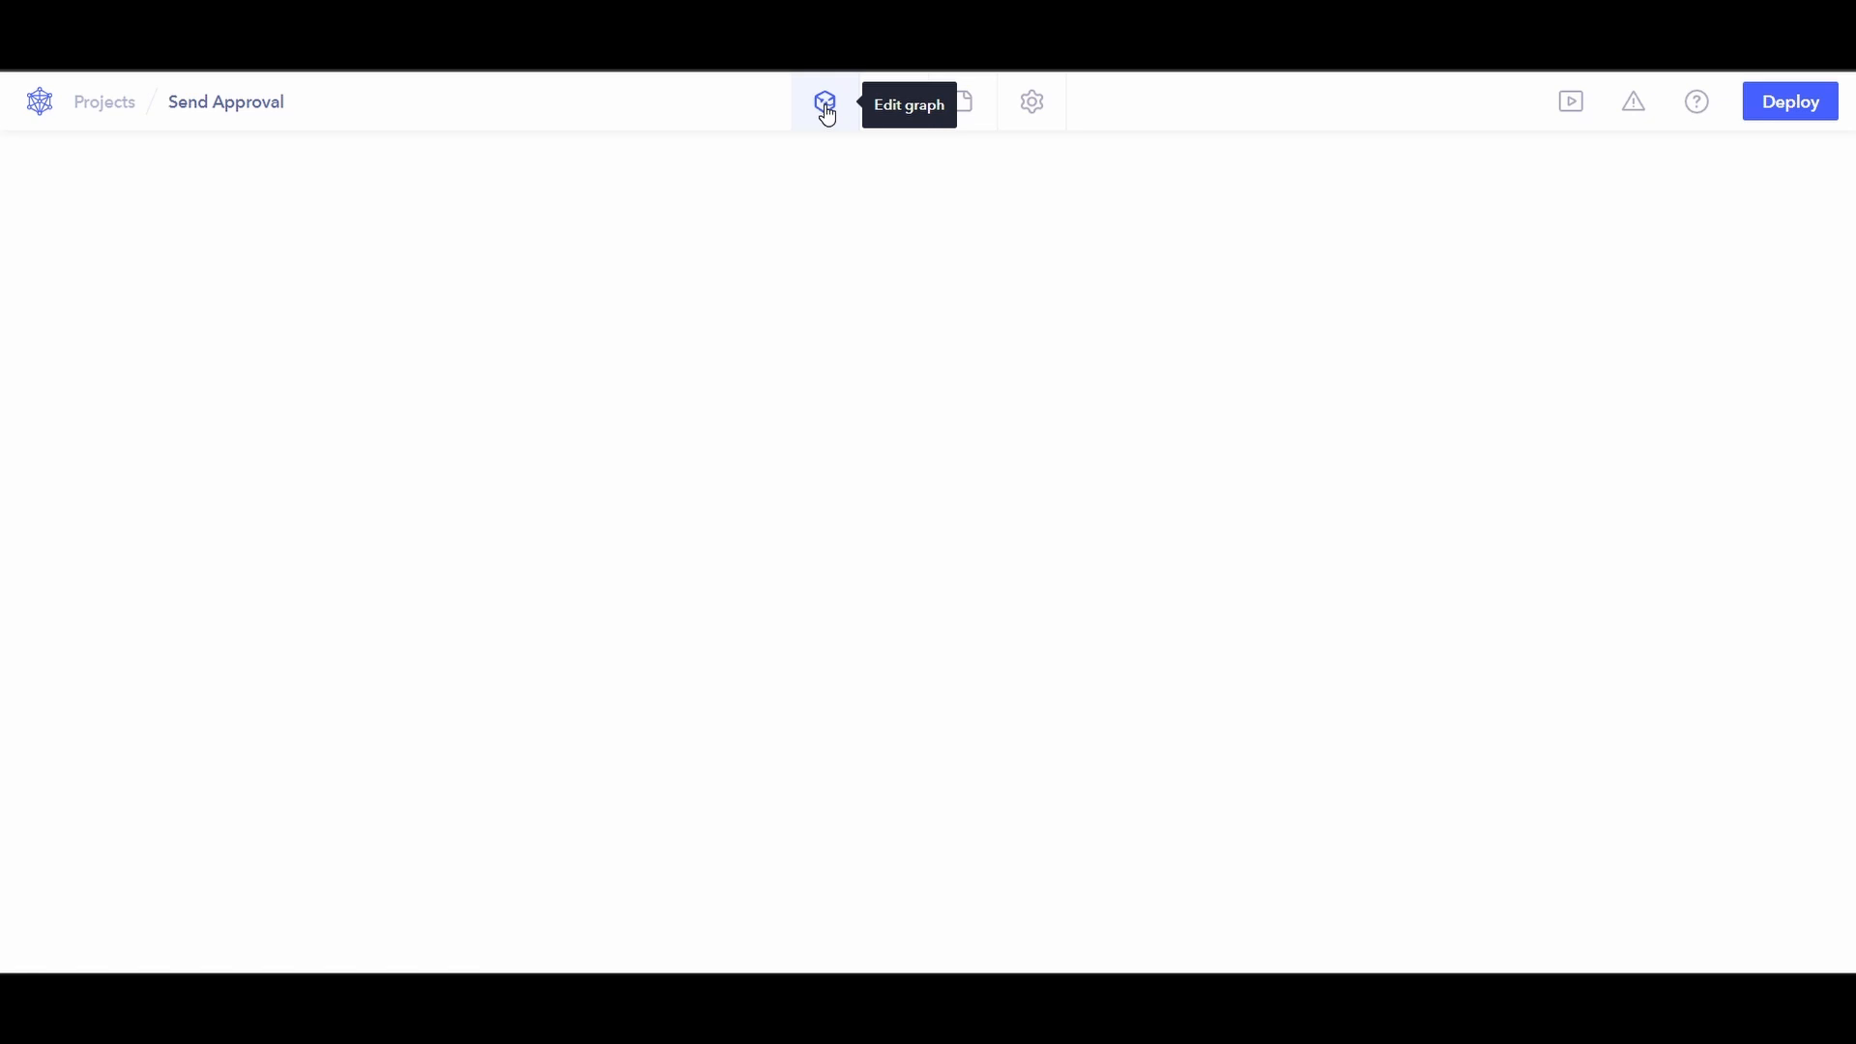
# Open the graph editor and view the askForApproval endpoint's flow.
pyautogui.click(823, 101)
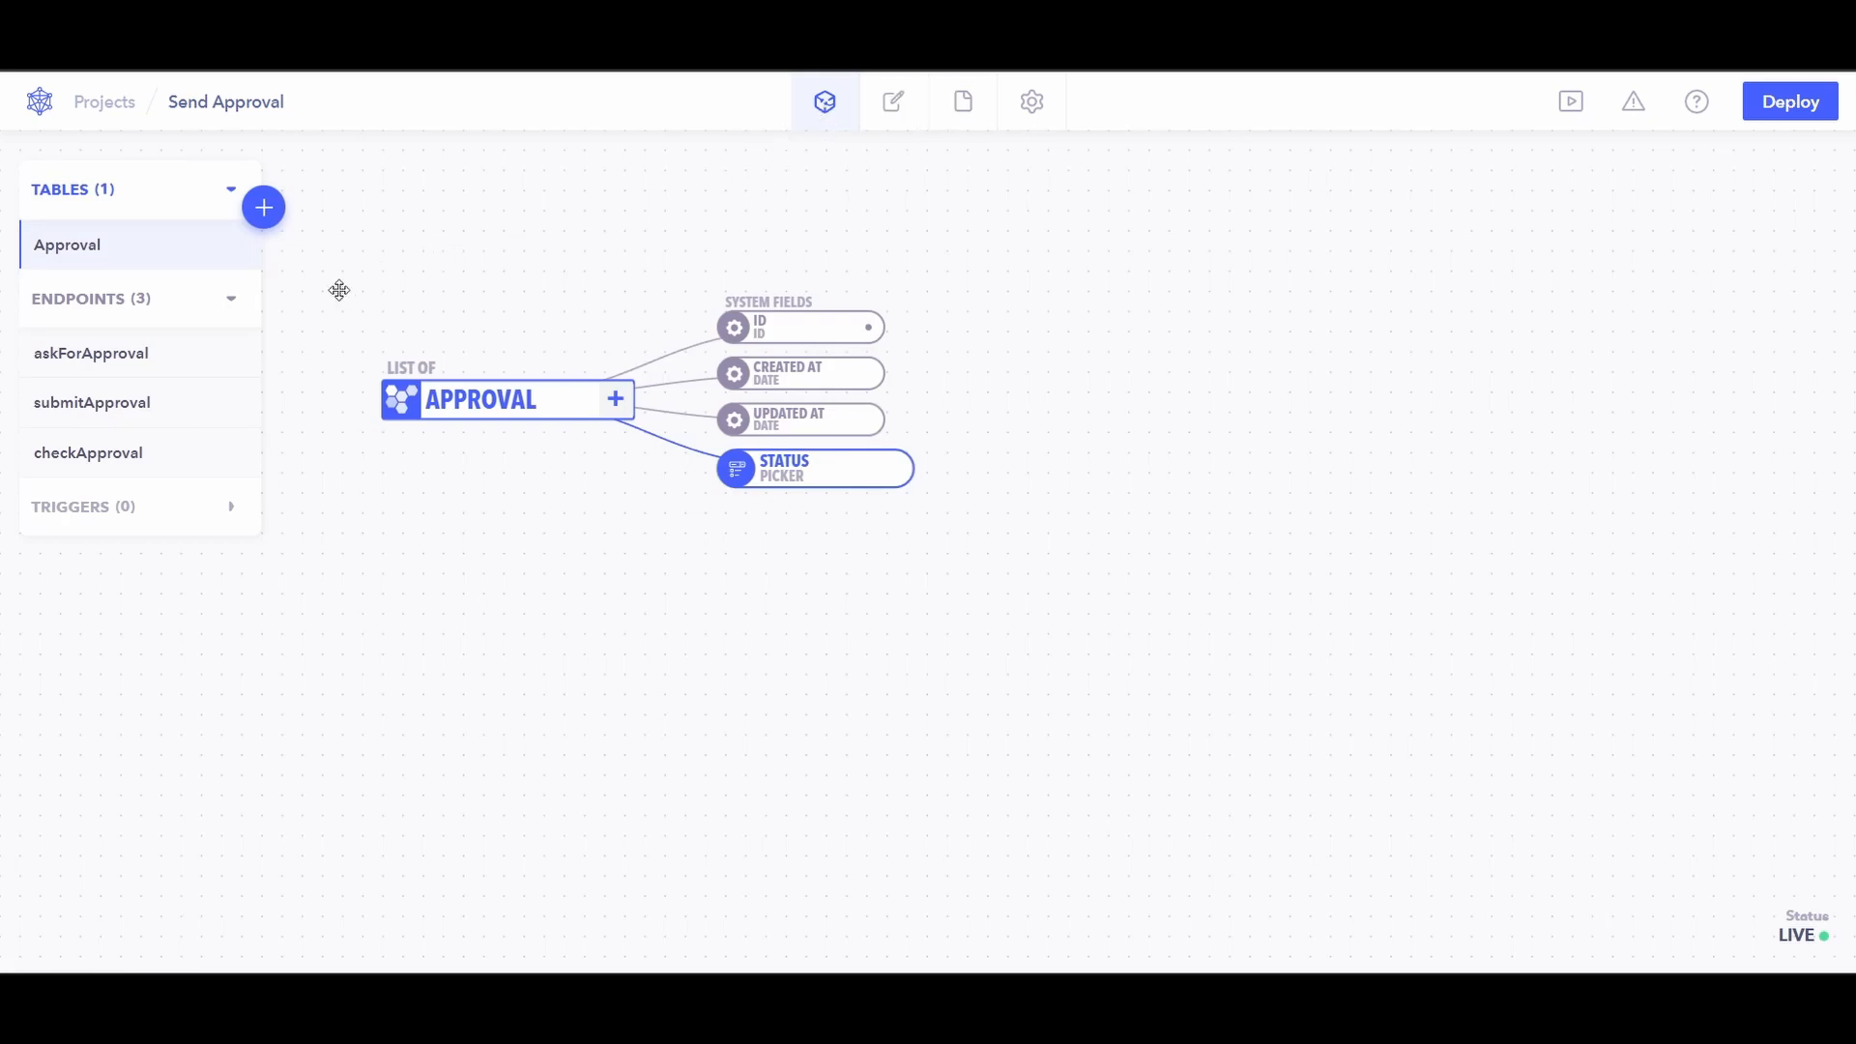
pyautogui.moveTo(201, 359)
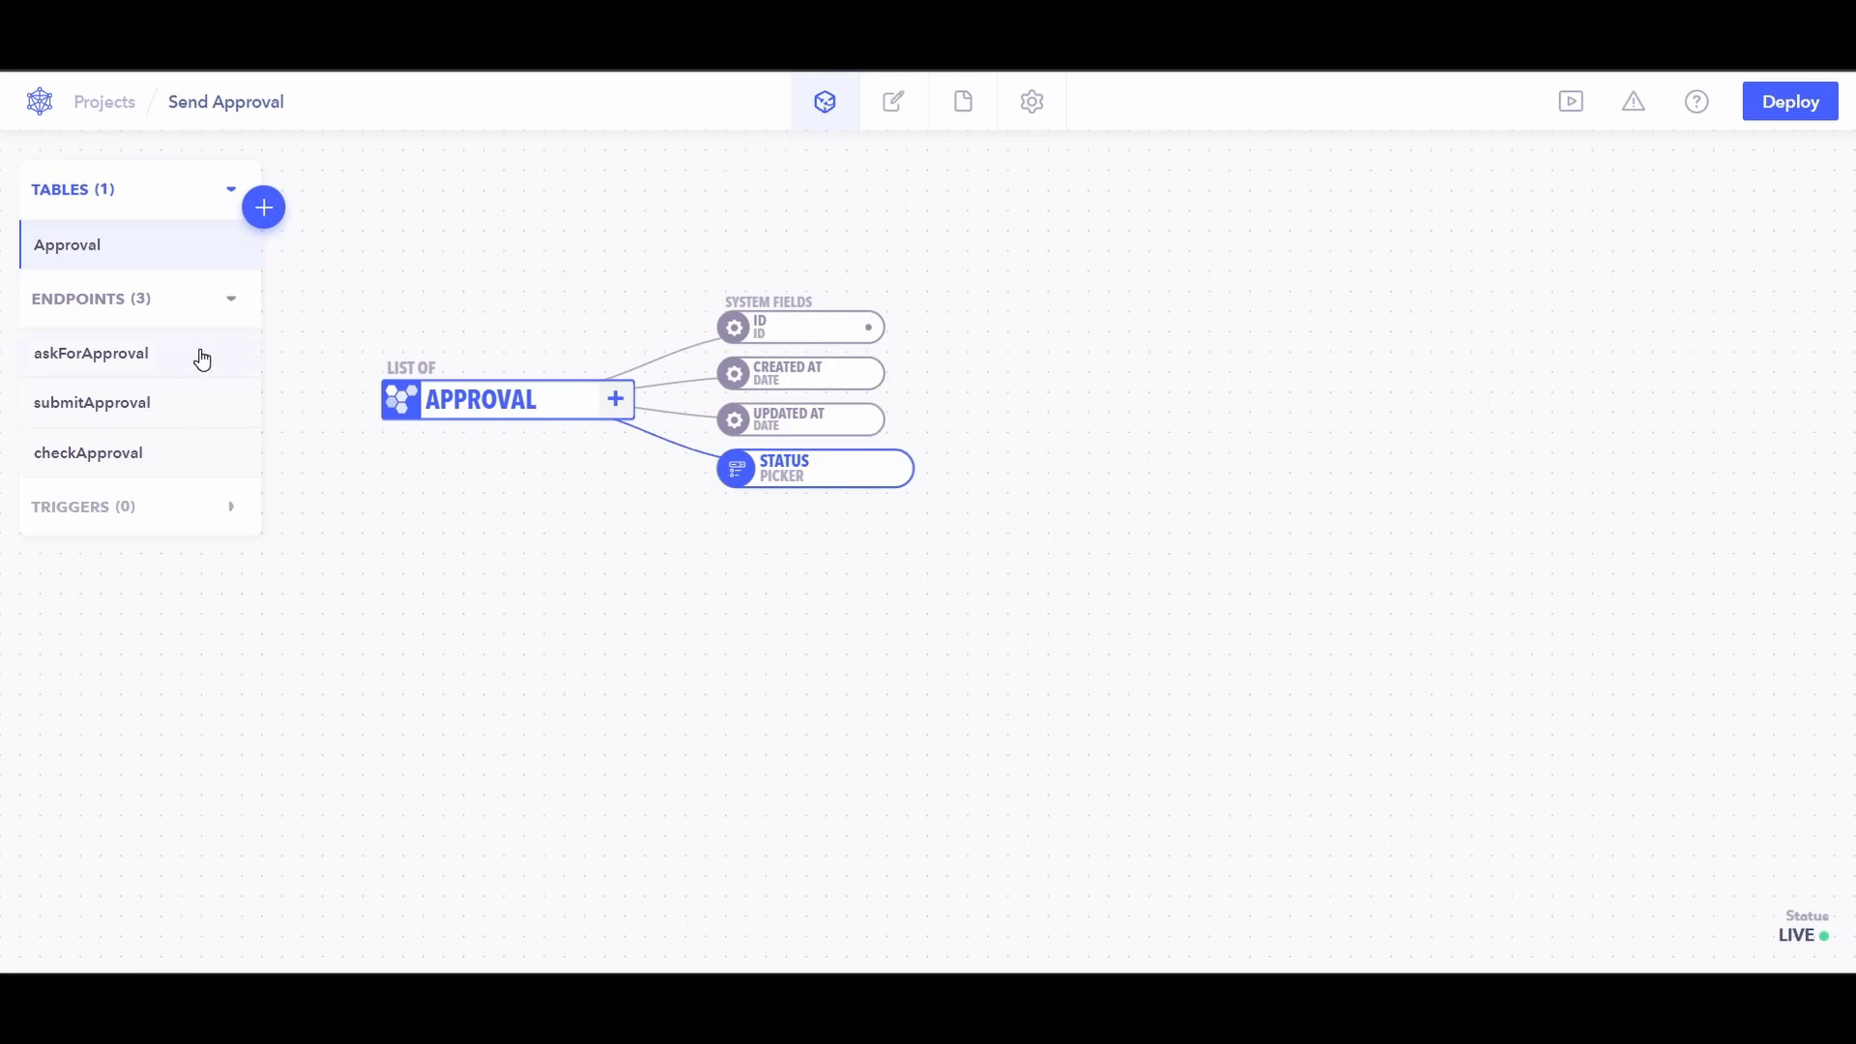
pyautogui.click(91, 352)
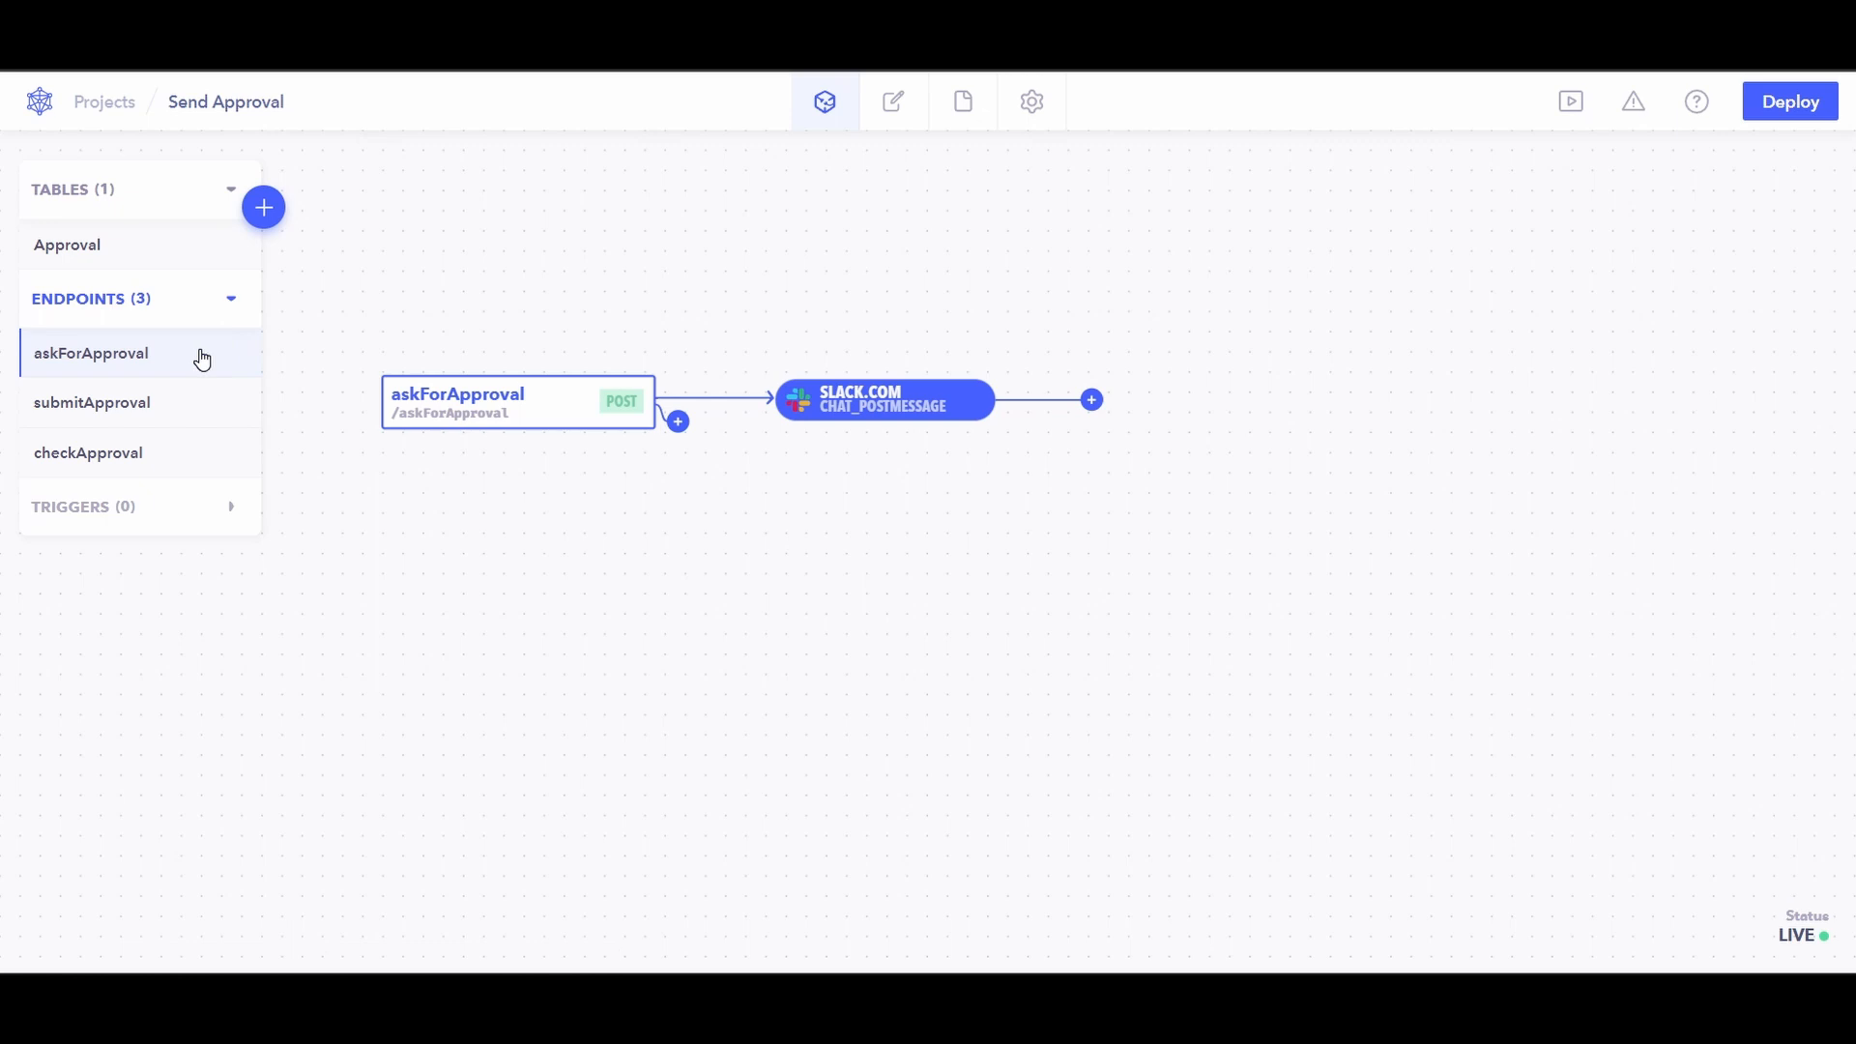